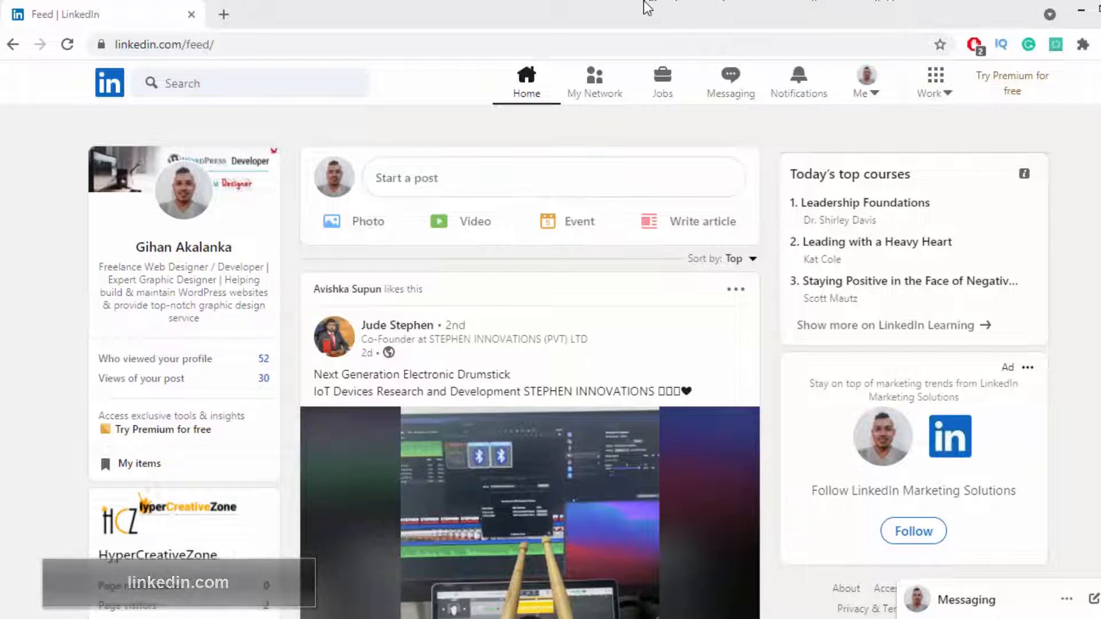
mouse_move(26, 239)
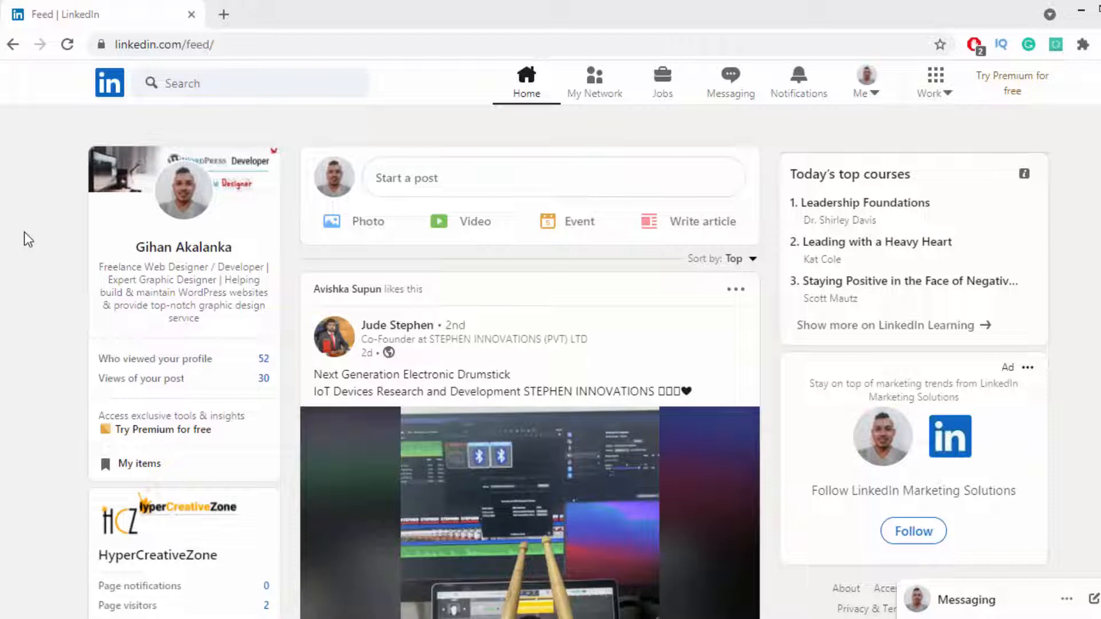
mouse_move(730, 83)
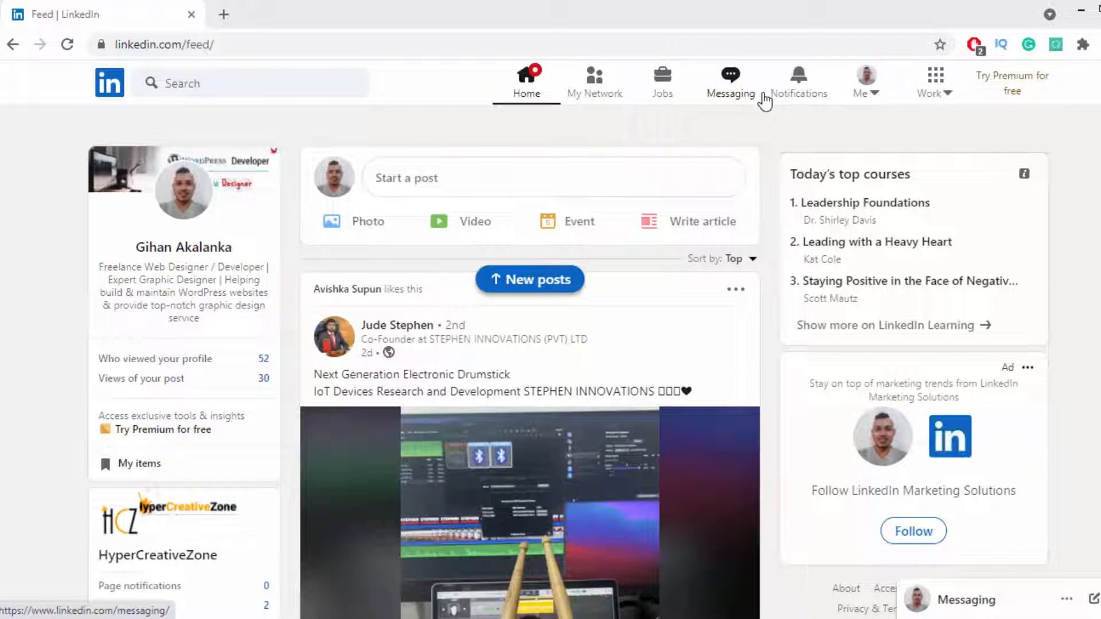
mouse_move(864, 83)
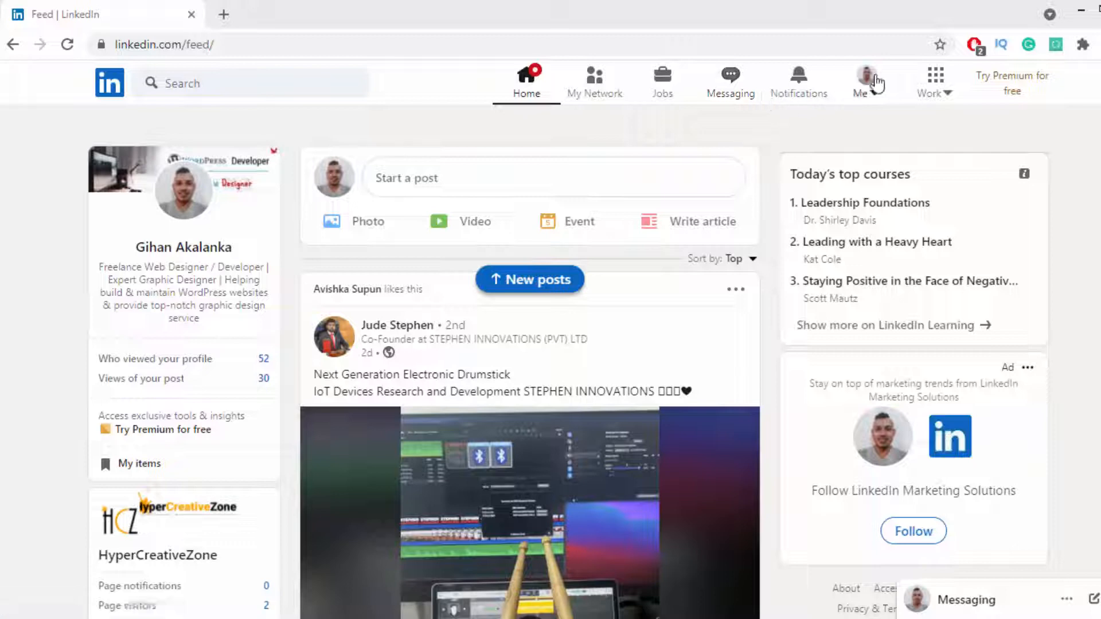
- View your own profile page from the Me menu and glance down its header
left_click(864, 82)
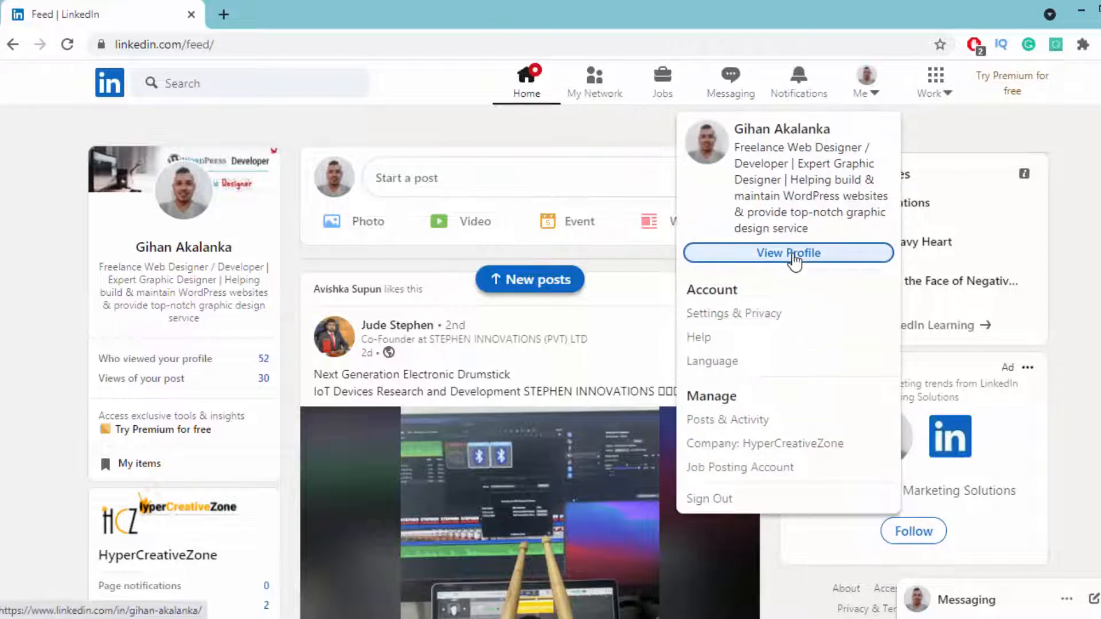
left_click(787, 253)
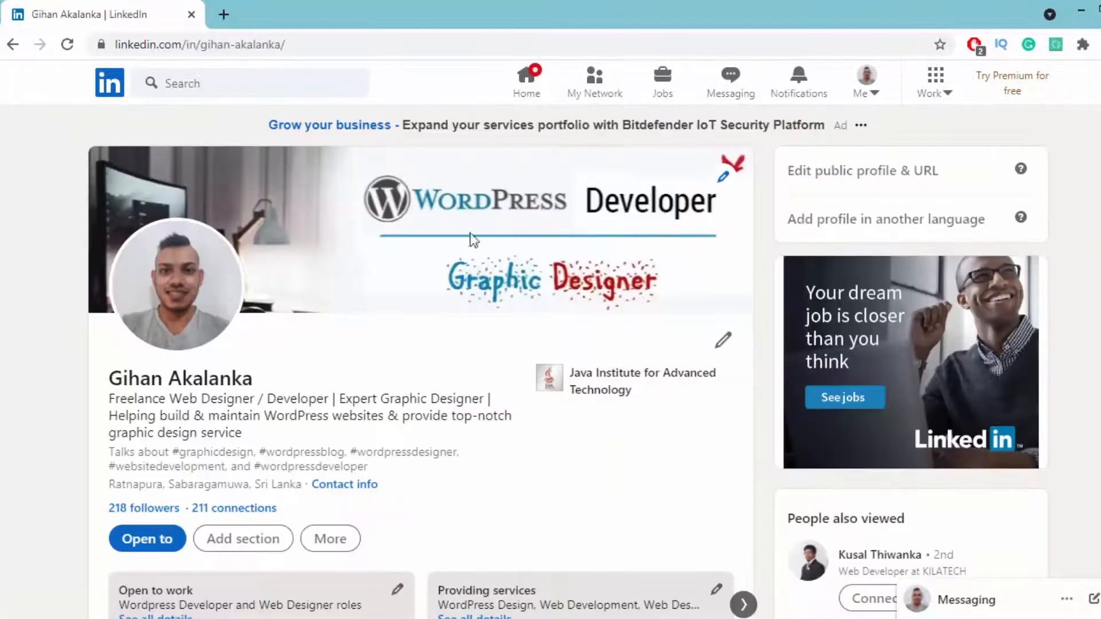
mouse_move(670, 294)
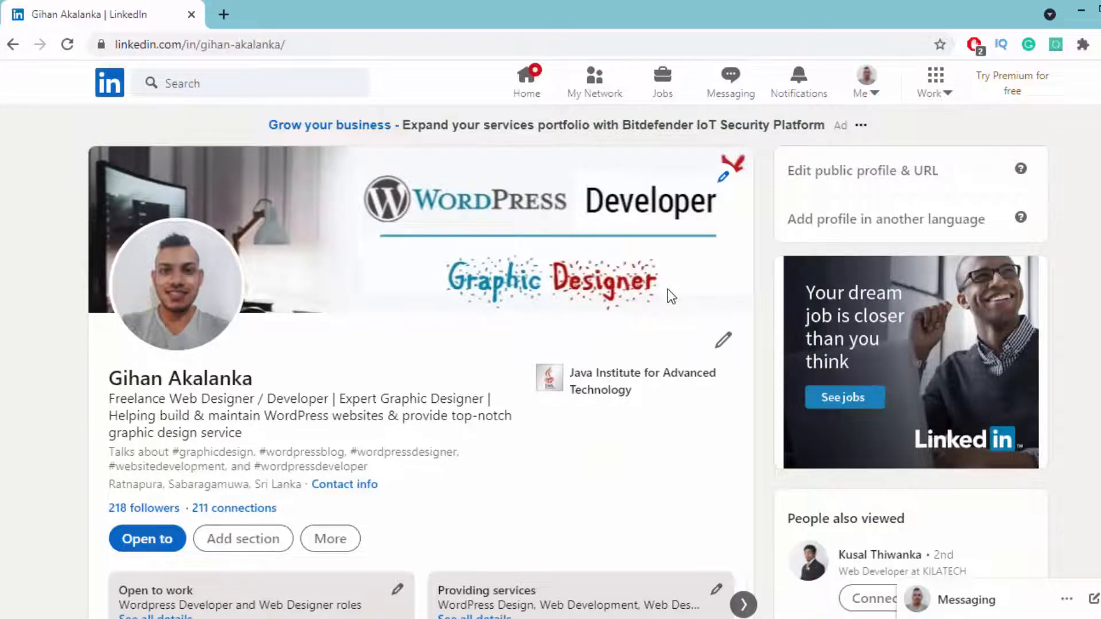
scroll("down", 3)
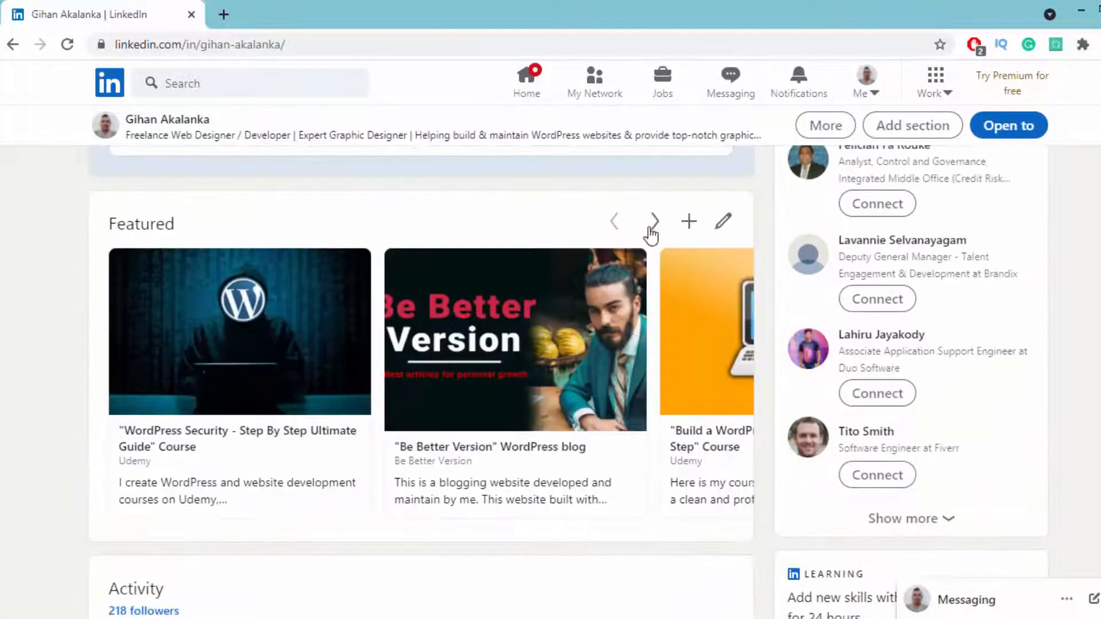
mouse_move(688, 221)
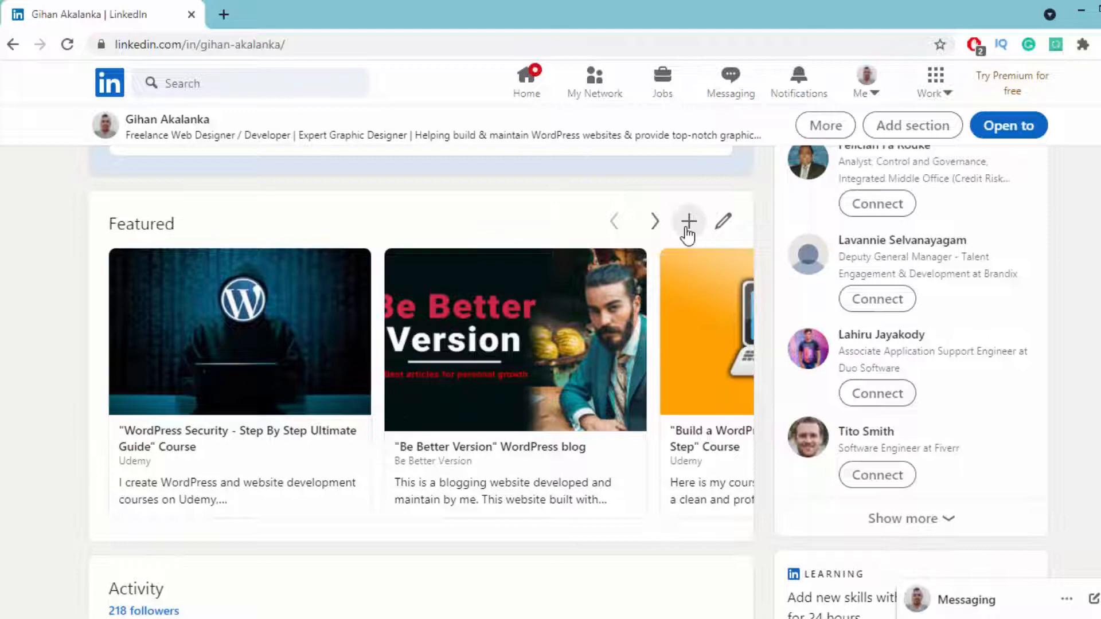
scroll("up", 3)
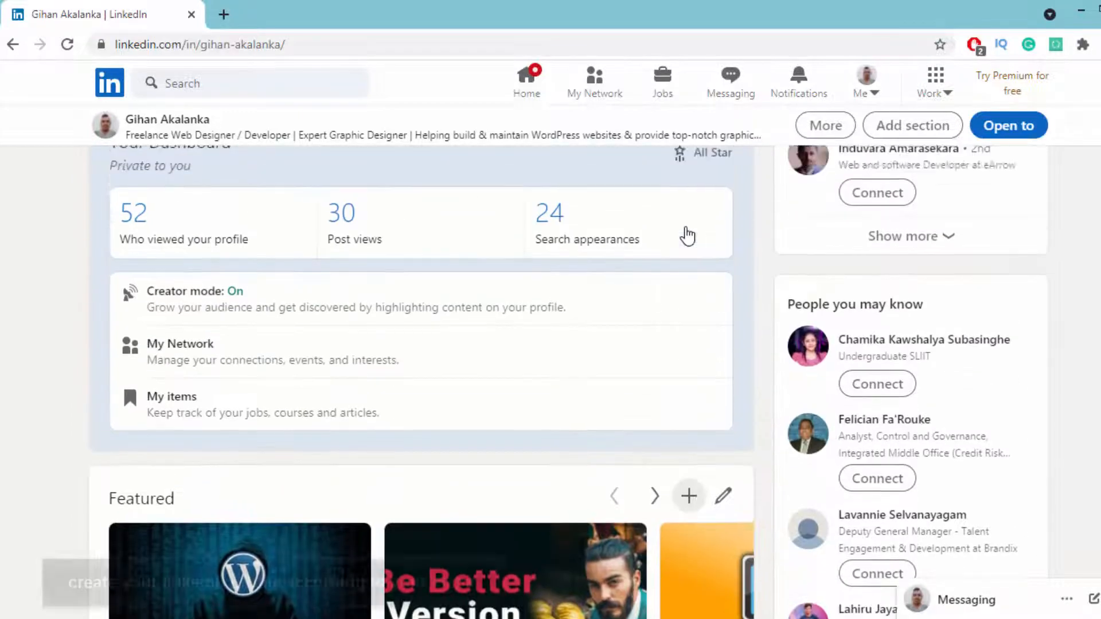
- Review the profile sections down to skills and return to the top card
scroll("up", 3)
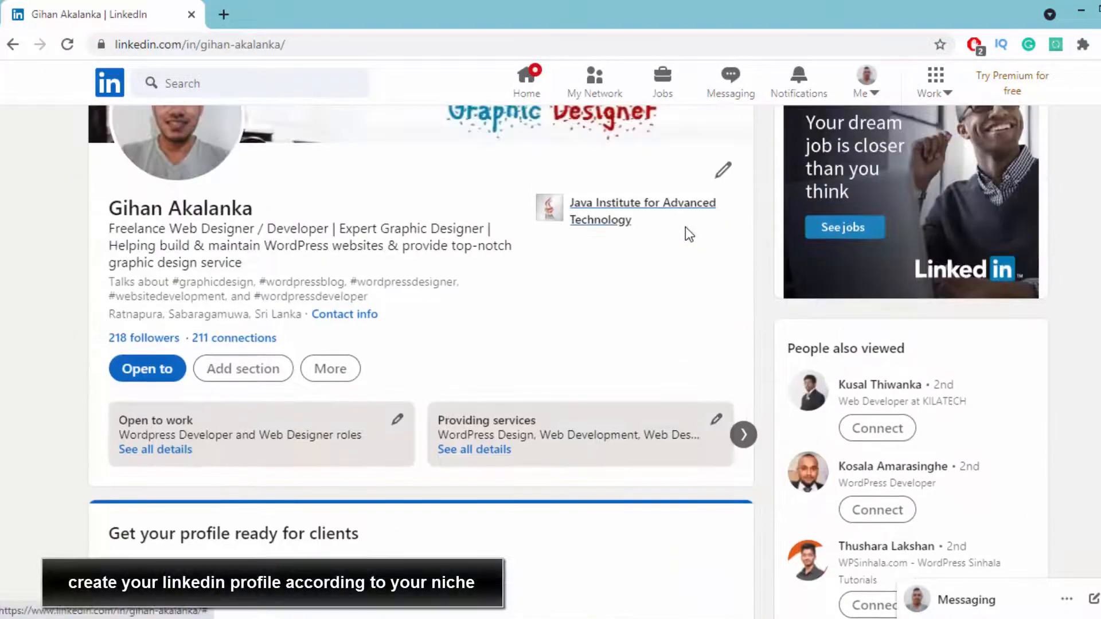
scroll("up", 3)
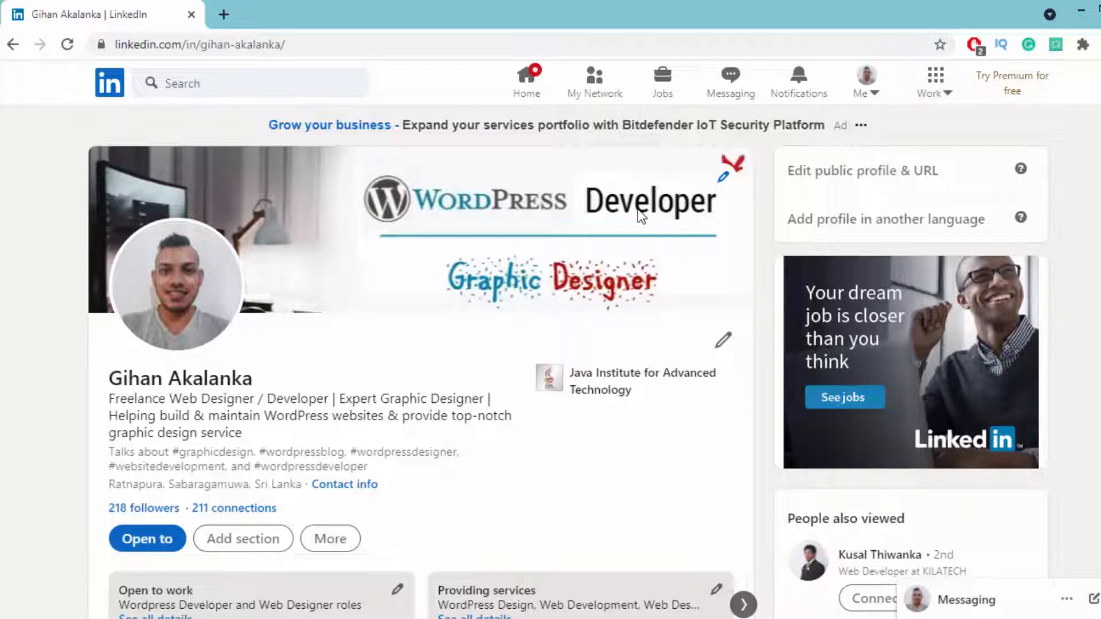
scroll("down", 3)
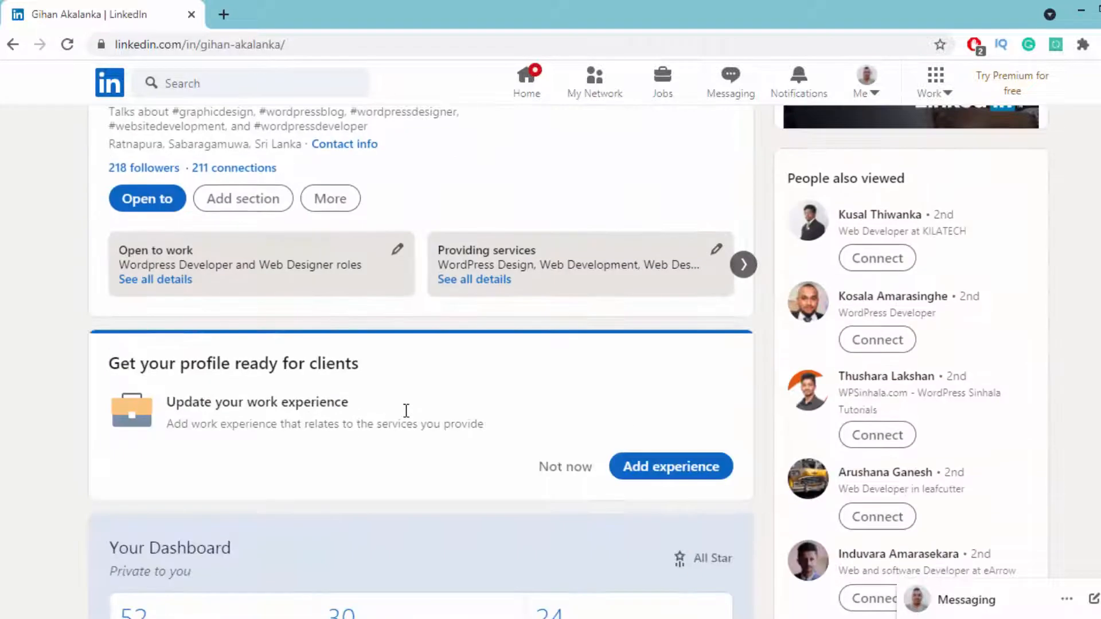
scroll("down", 3)
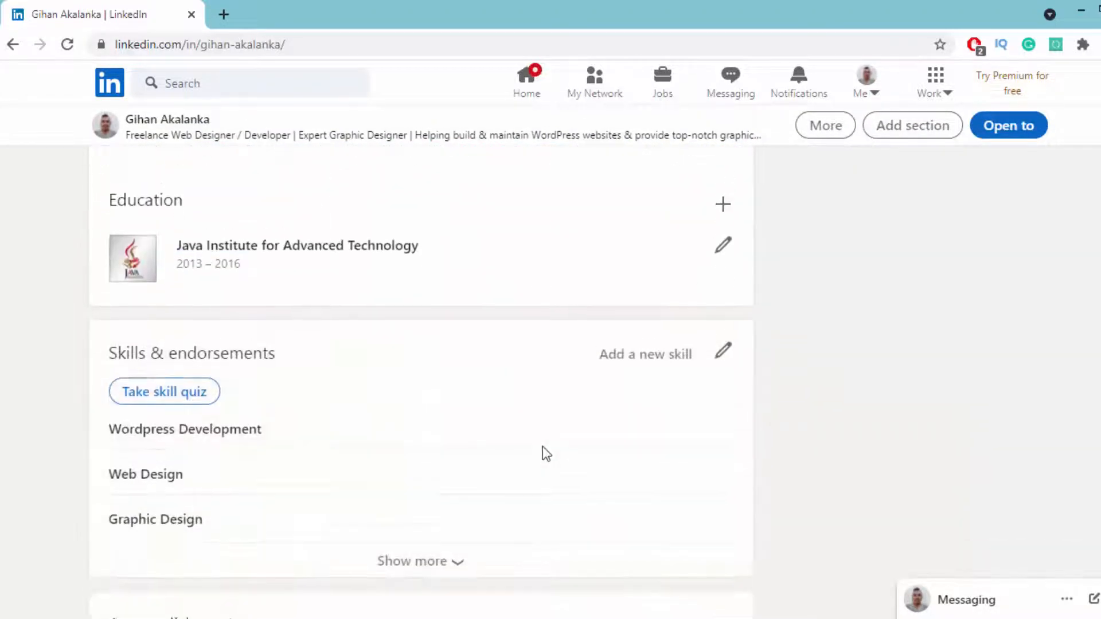
scroll("up", 3)
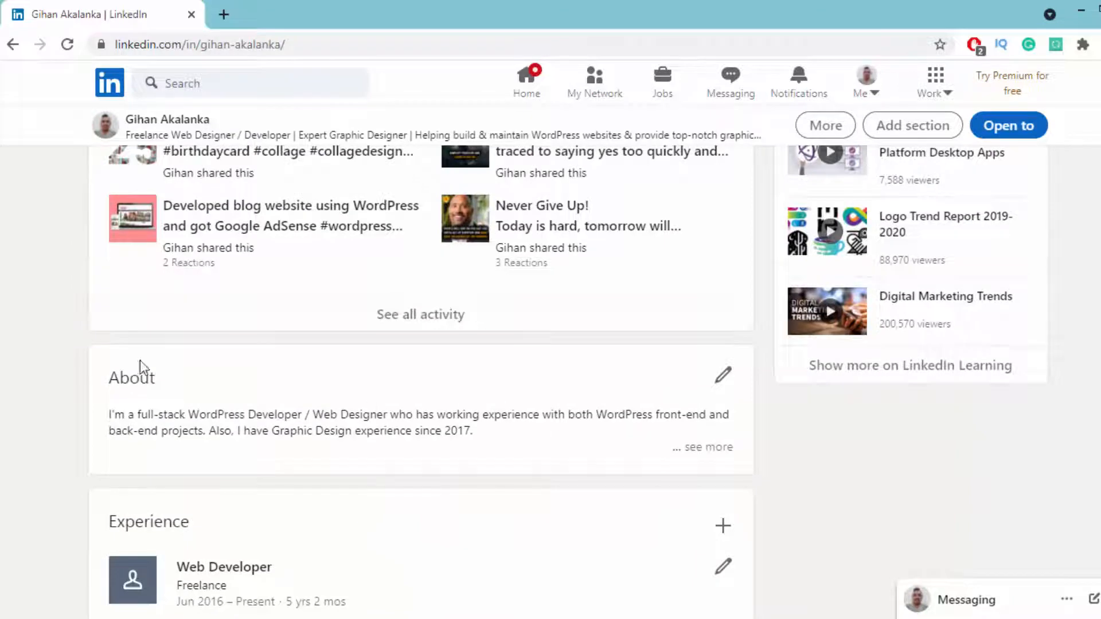
scroll("up", 3)
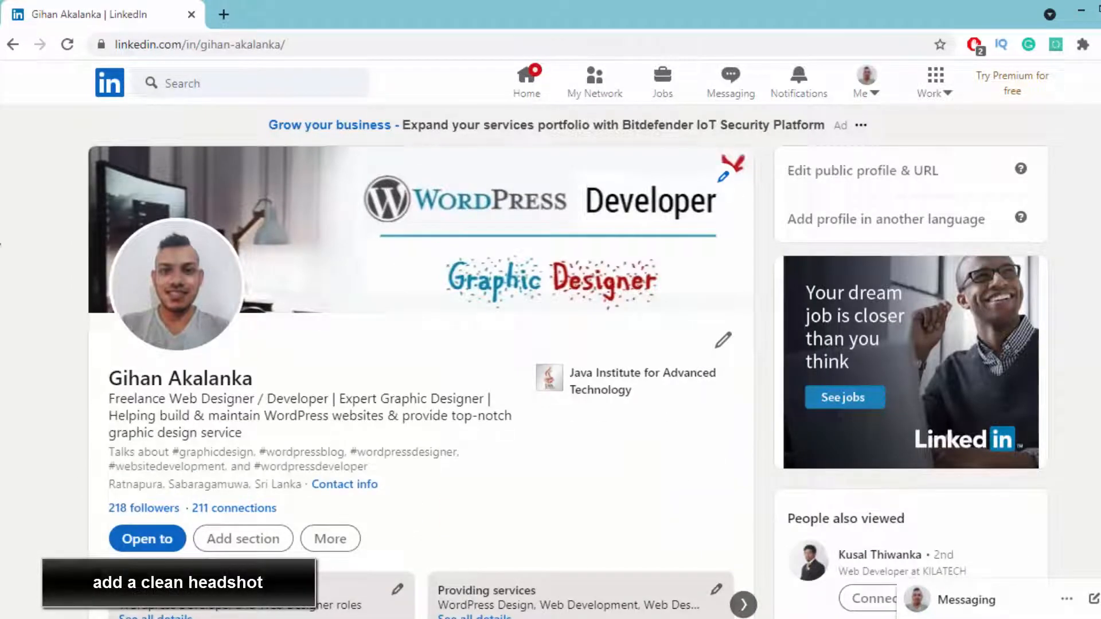
mouse_move(110, 82)
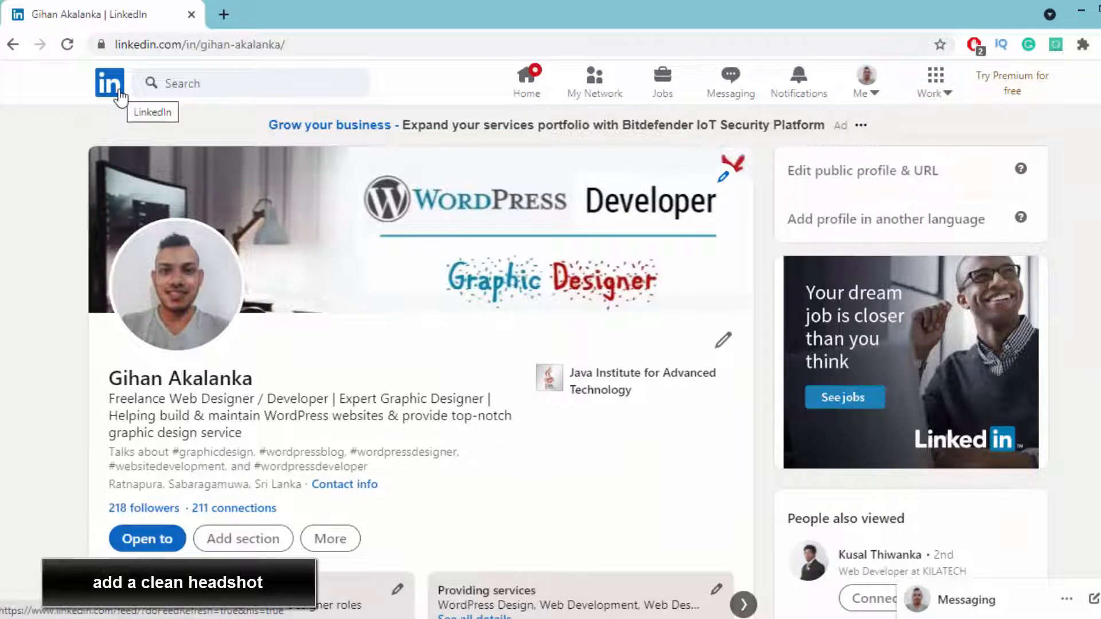
- Rerun the recent 'keto' search from the feed and filter it to groups (114 results)
left_click(109, 82)
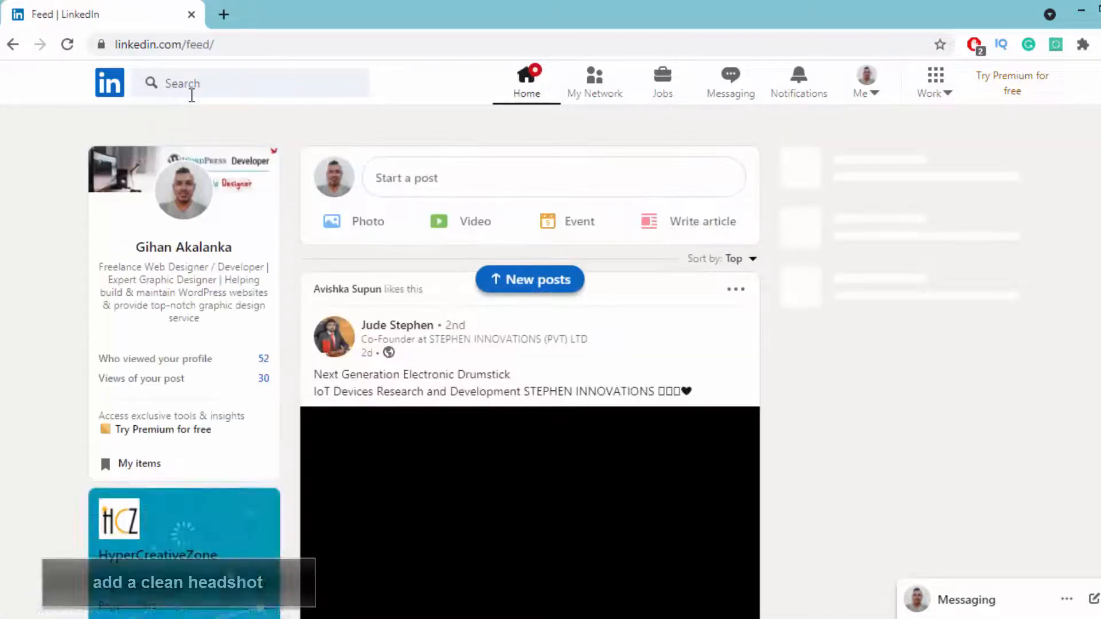
left_click(250, 82)
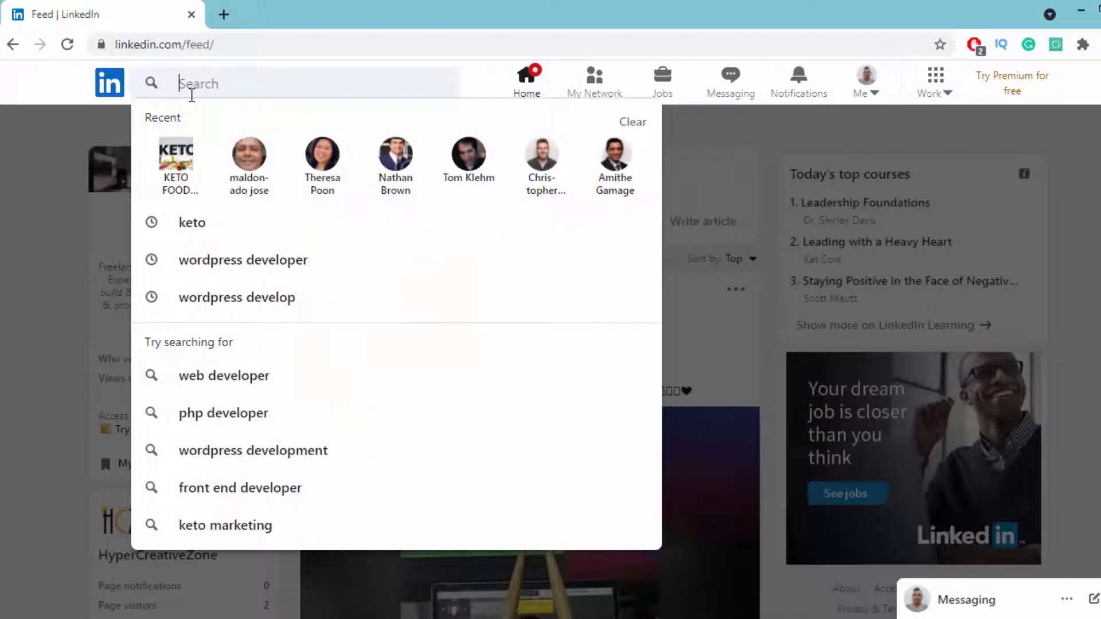
left_click(192, 223)
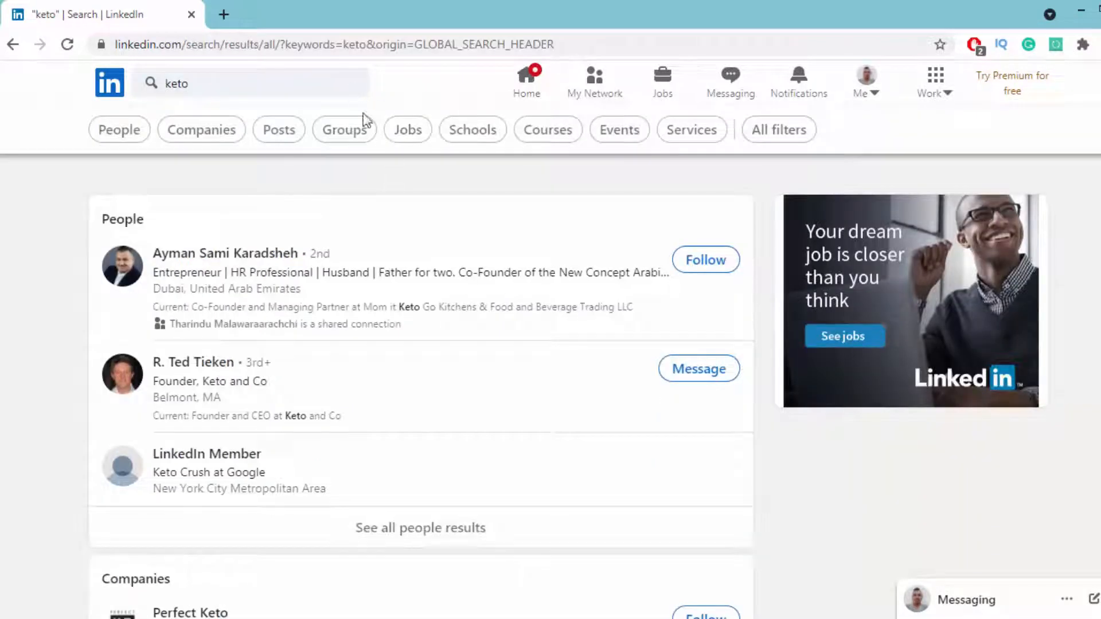
left_click(344, 129)
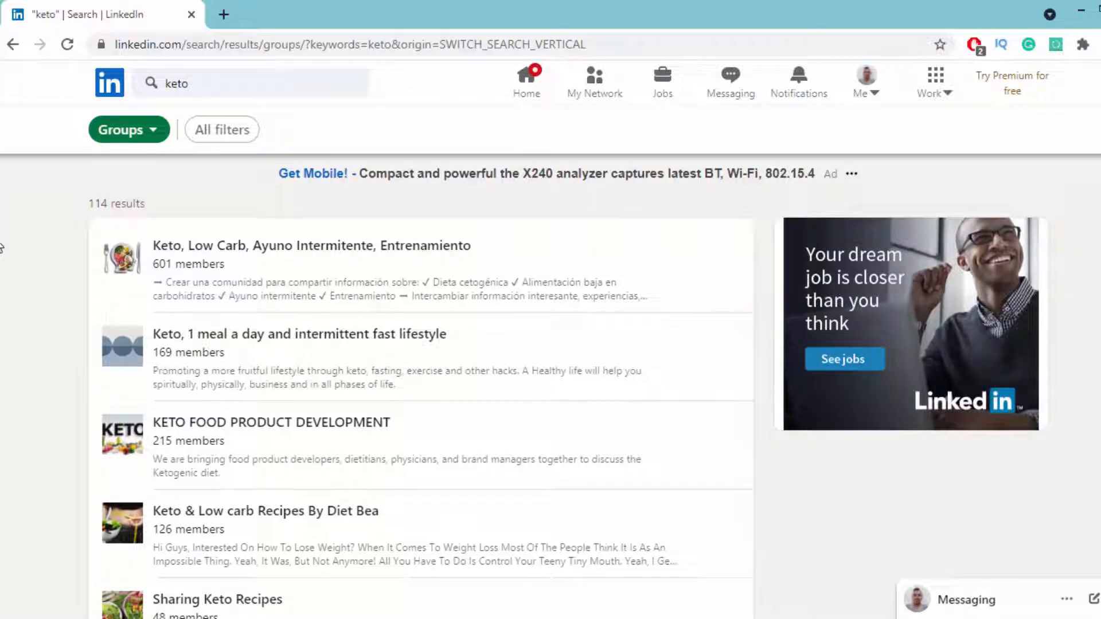
scroll("down", 3)
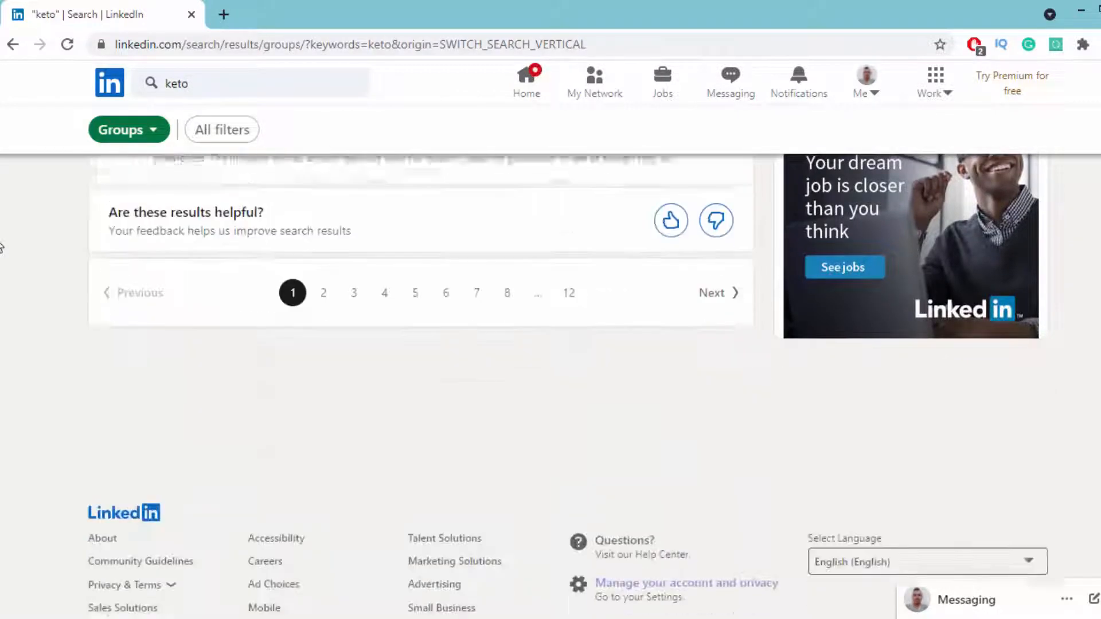
scroll("up", 3)
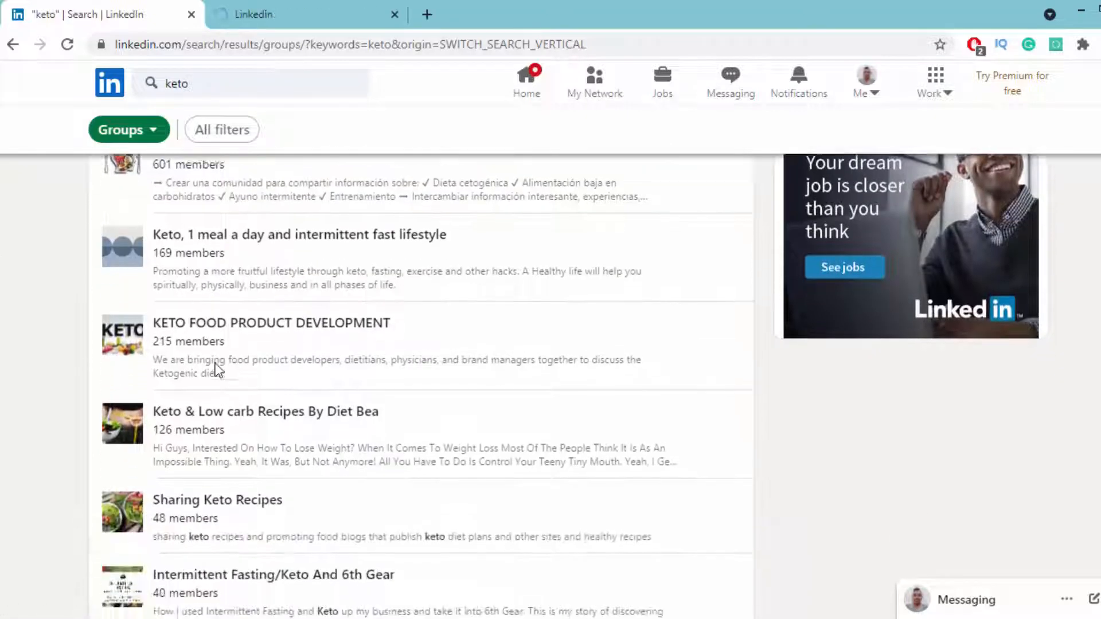
- Check the Keto & Low carb Recipes and Keto, Low Carb, Ayuno Intermitente group tabs, then return to the first tab
left_click(266, 412)
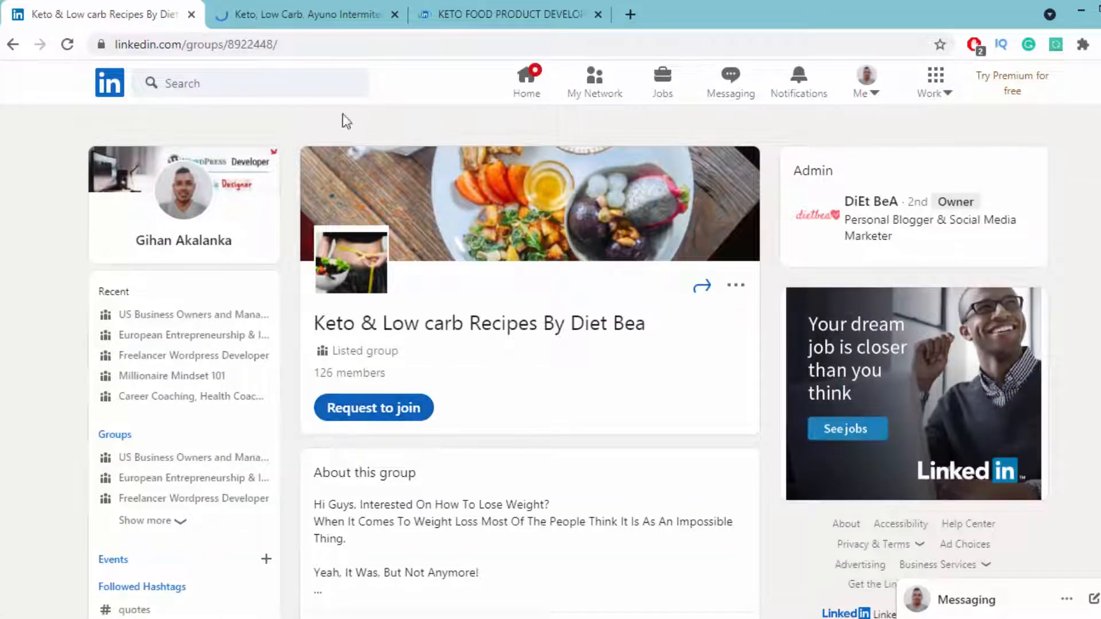
left_click(306, 14)
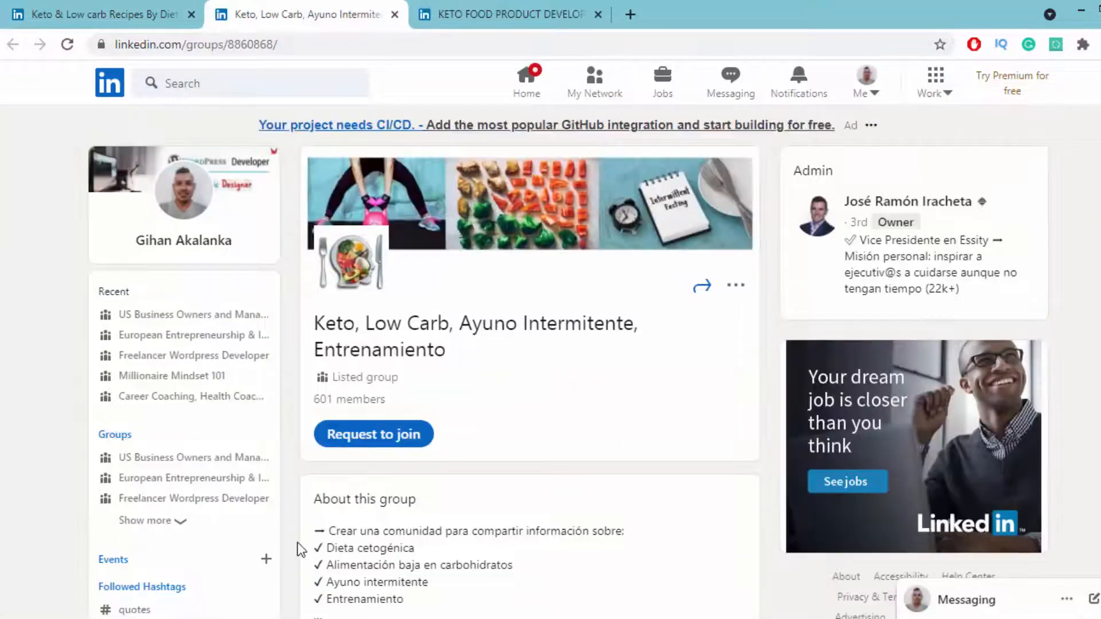
mouse_move(478, 459)
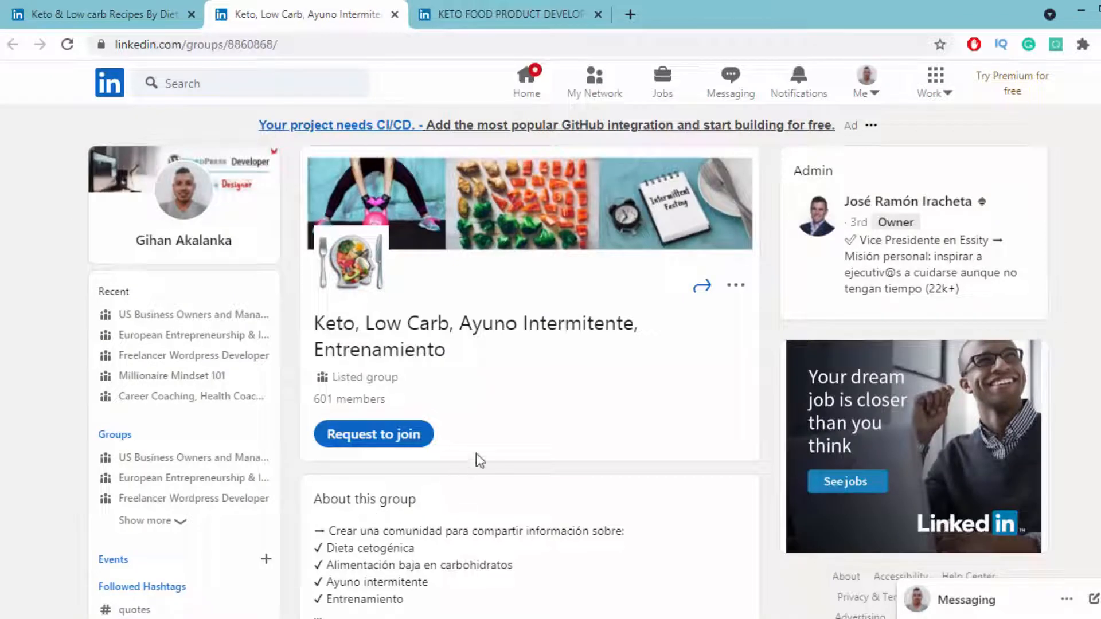
mouse_move(4, 242)
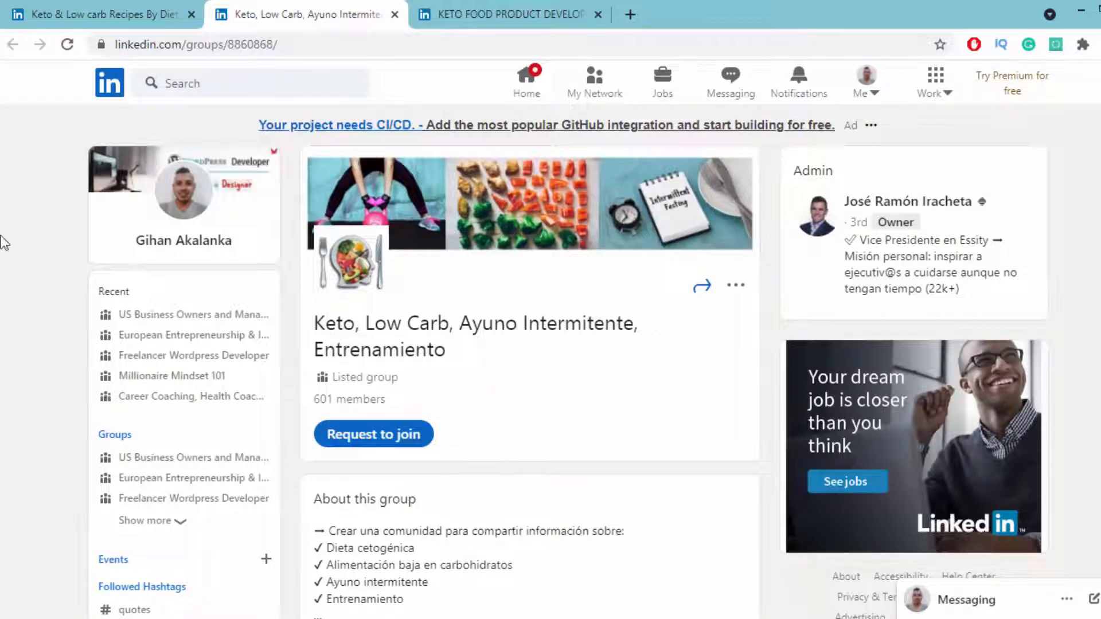
left_click(526, 78)
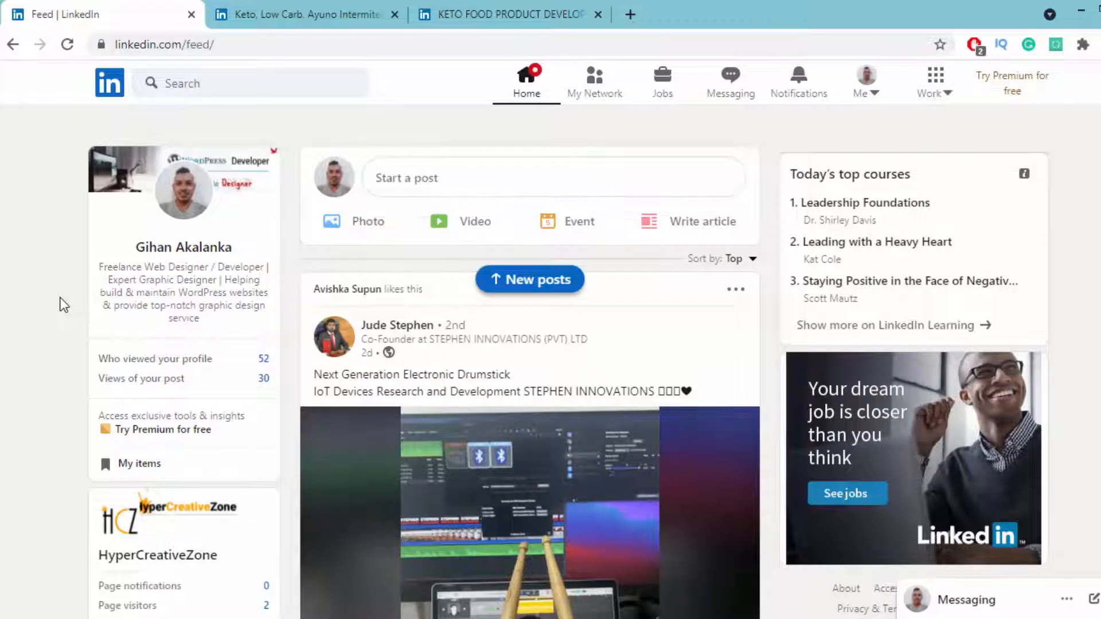
- Scroll the feed down to the Groups section listing US Business Owners and Managers
scroll("down", 3)
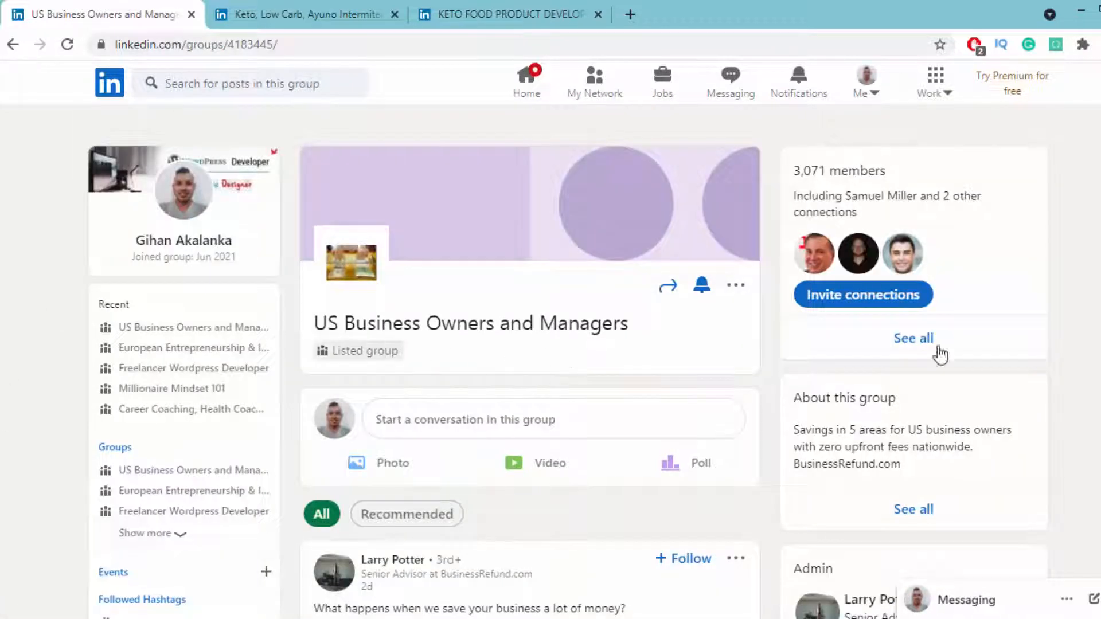
mouse_move(867, 122)
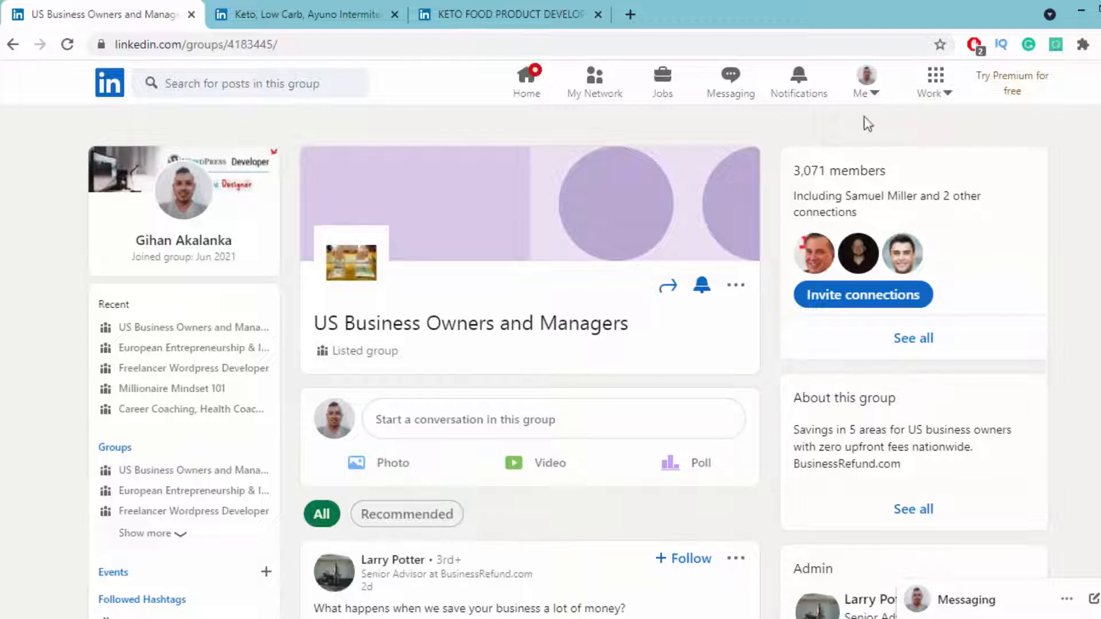
mouse_move(786, 184)
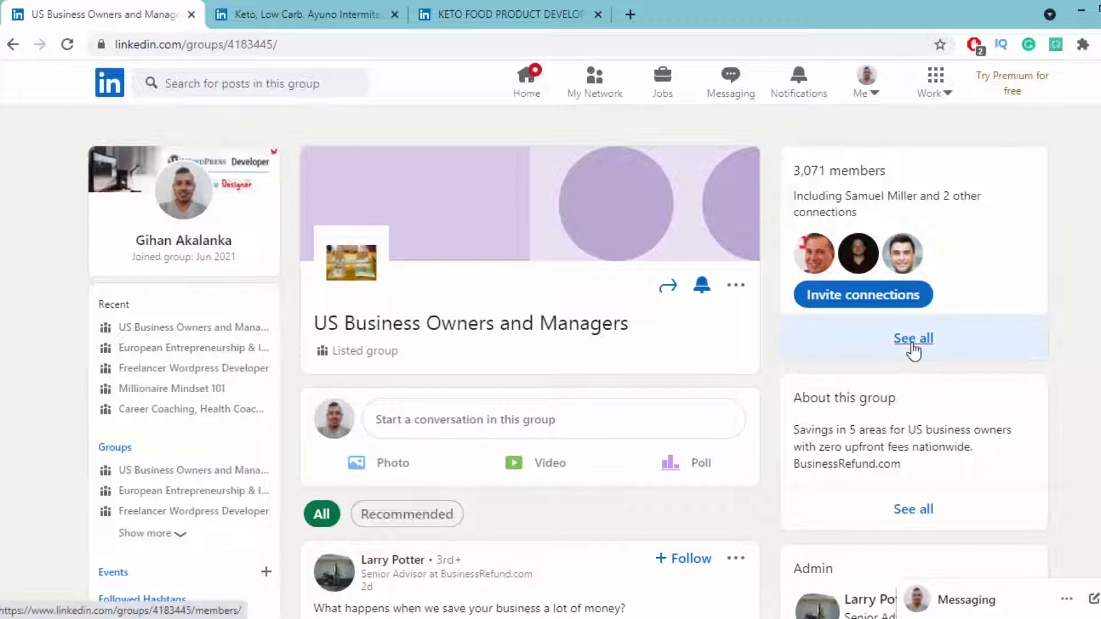
- Show all members of US Business Owners and Managers and browse partway down the list
left_click(913, 339)
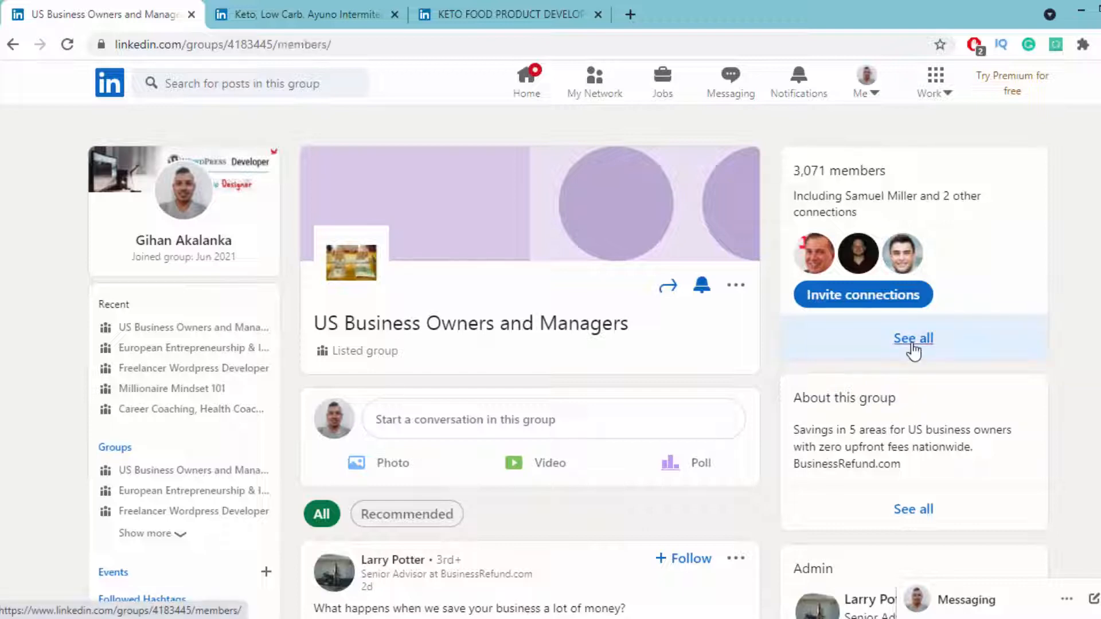
left_click(913, 338)
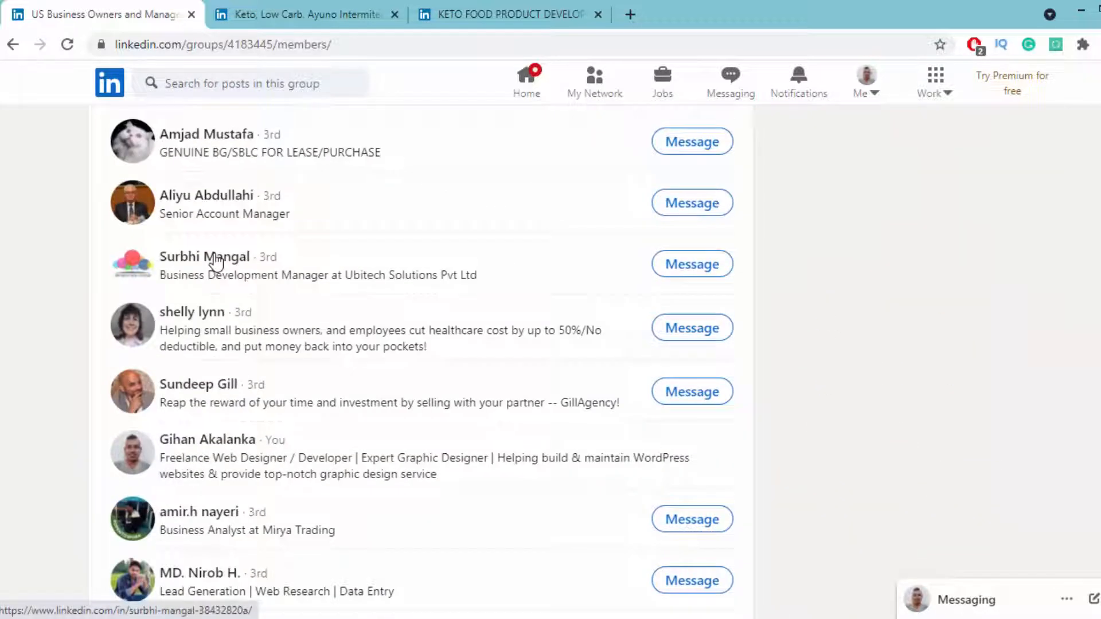
scroll("down", 3)
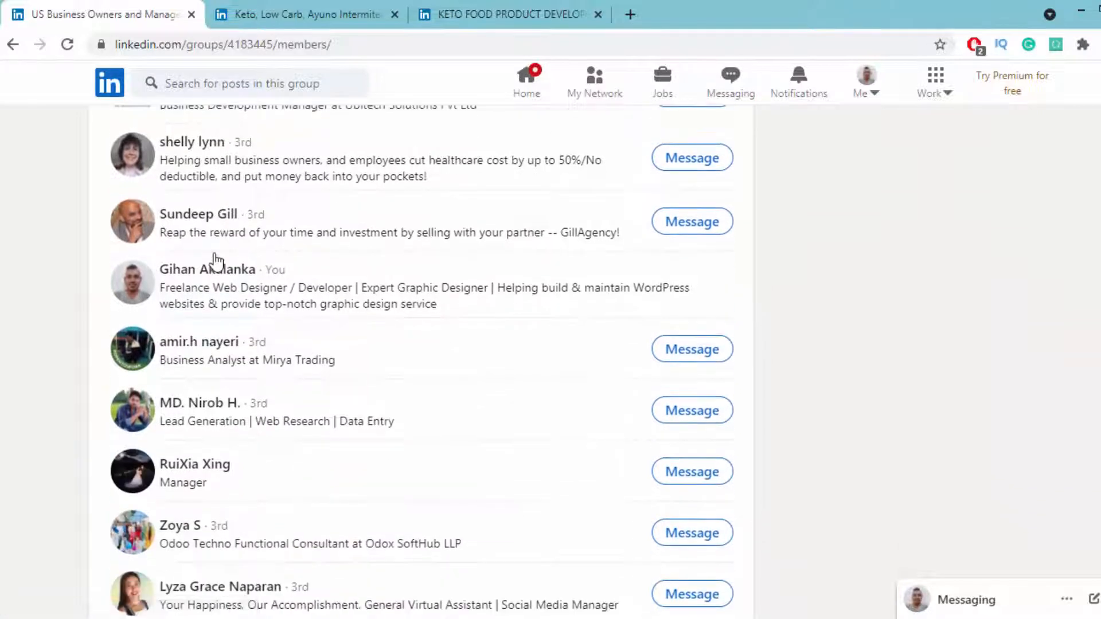
scroll("down", 3)
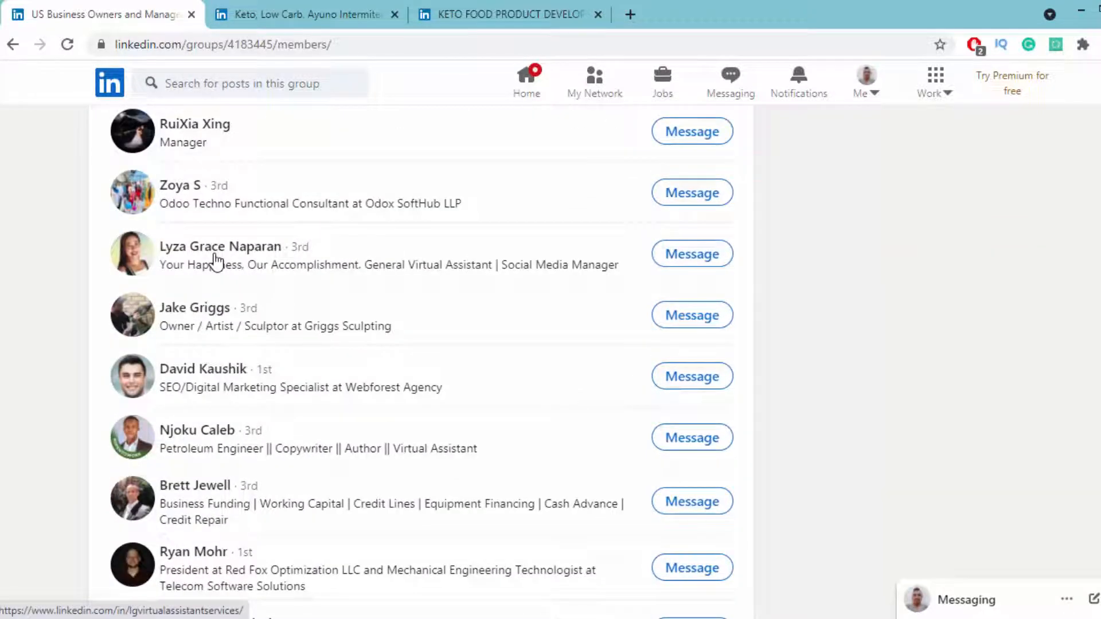
left_click(306, 14)
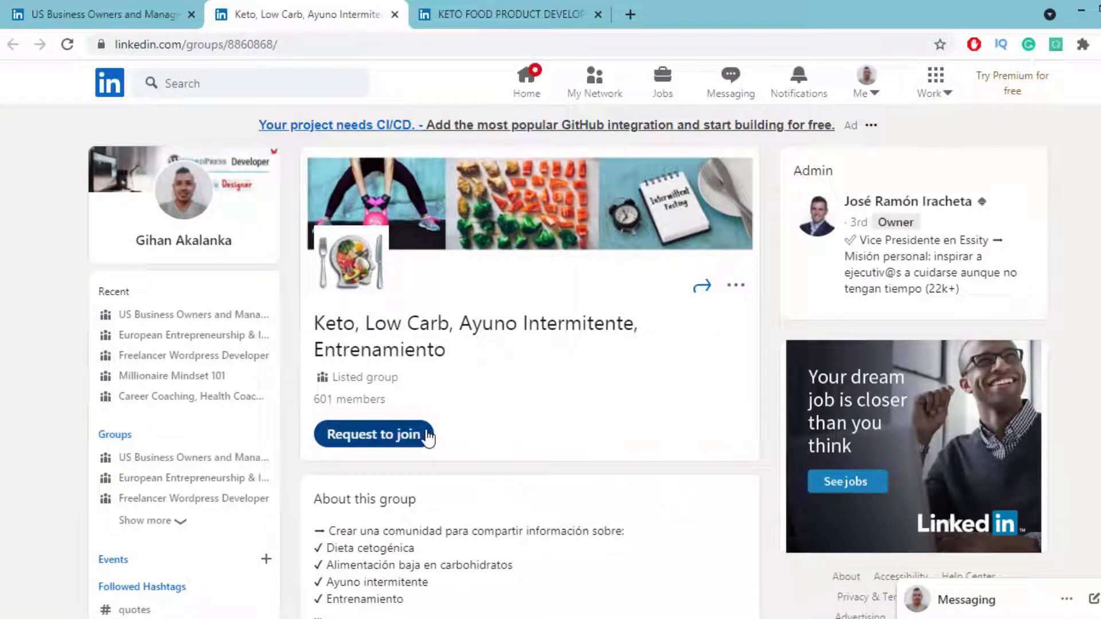
left_click(98, 14)
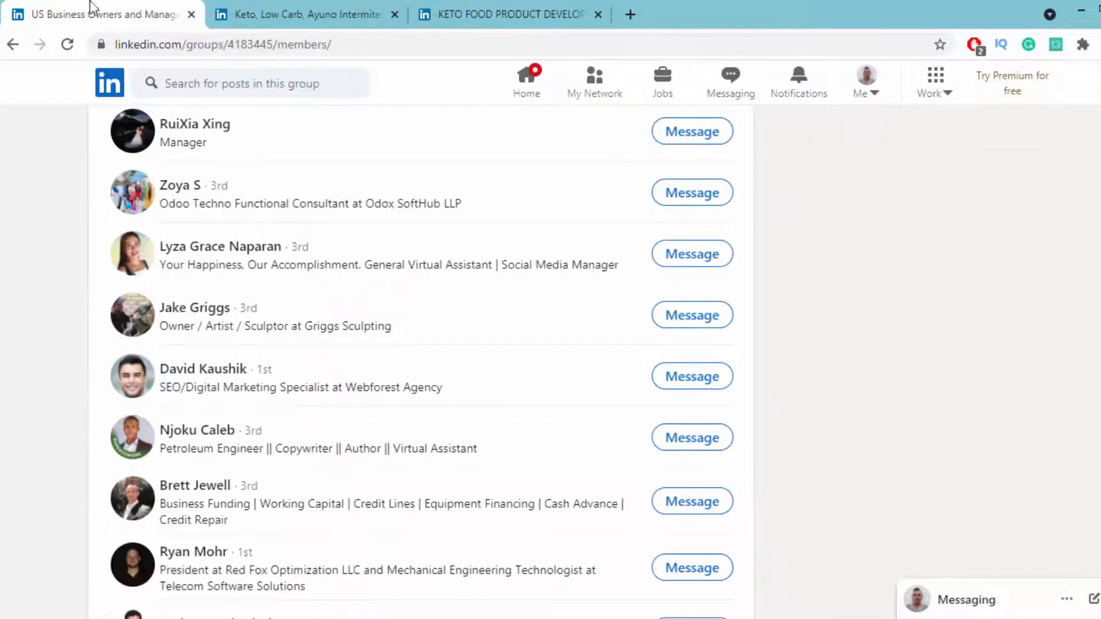
mouse_move(232, 260)
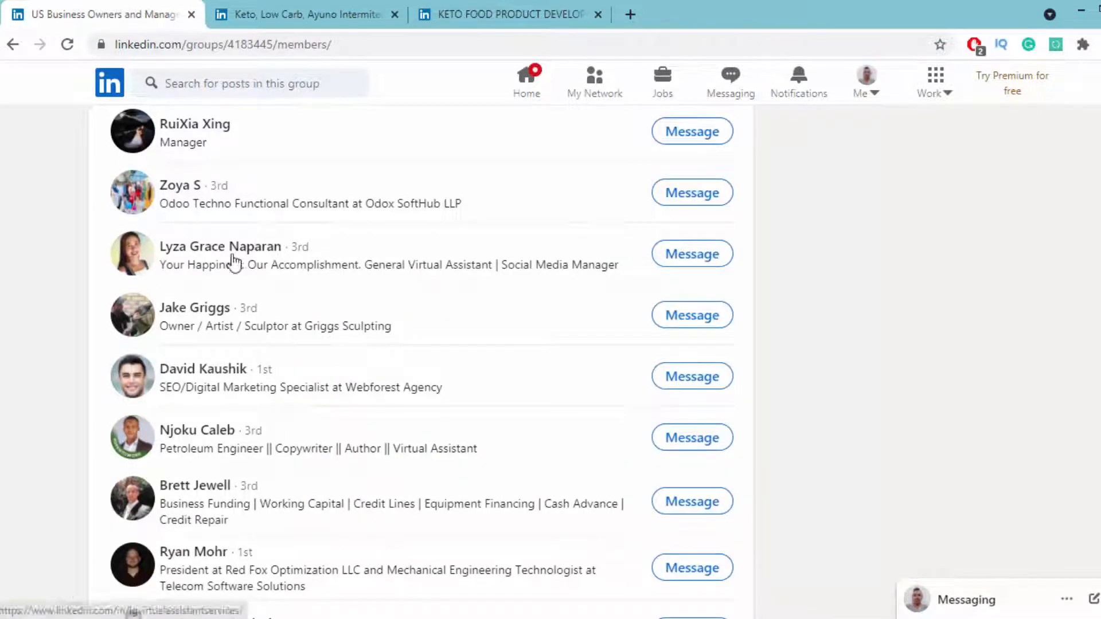
right_click(195, 307)
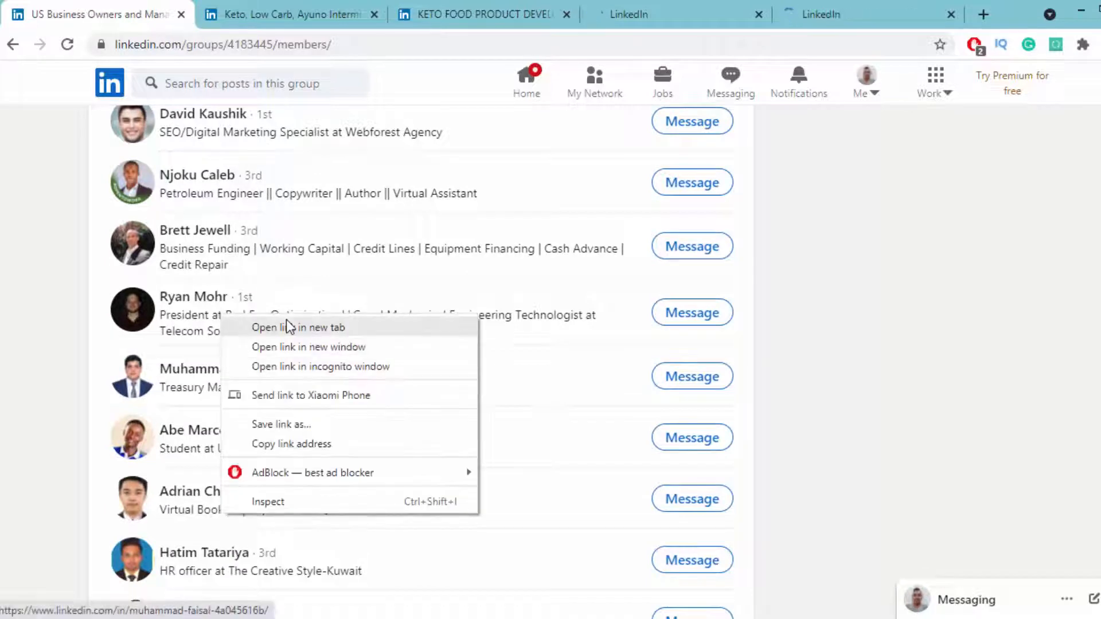
left_click(298, 327)
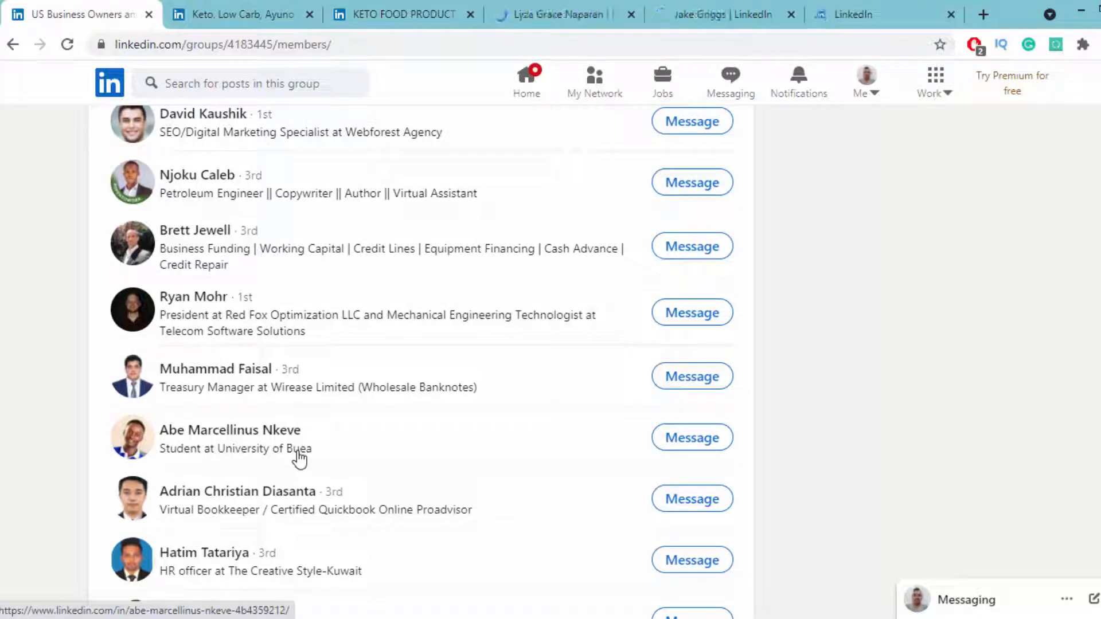
left_click(562, 13)
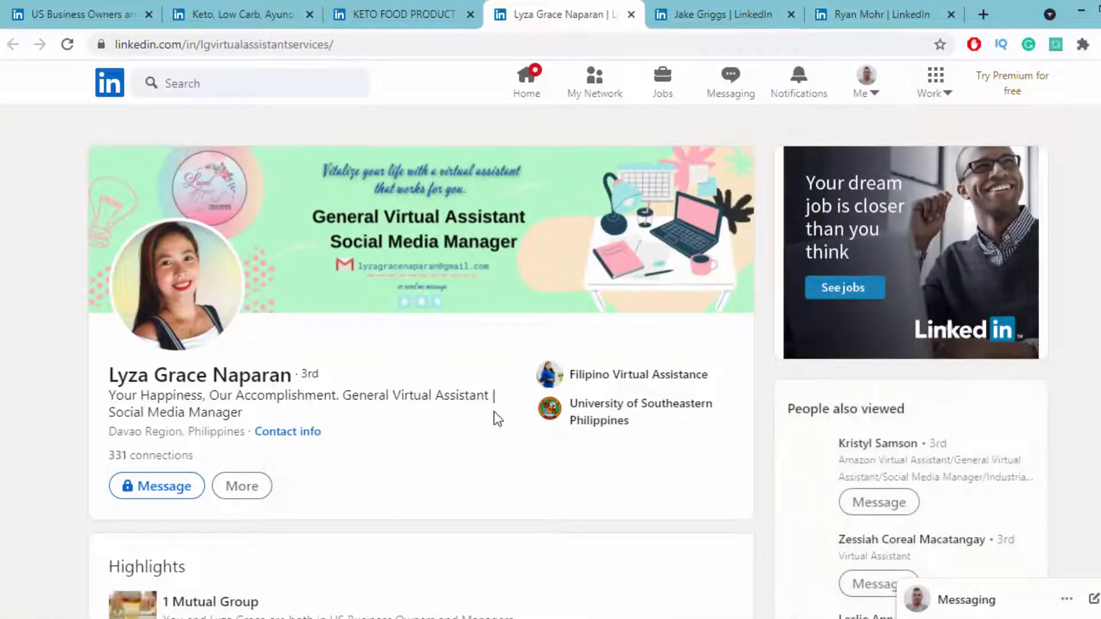
scroll("down", 3)
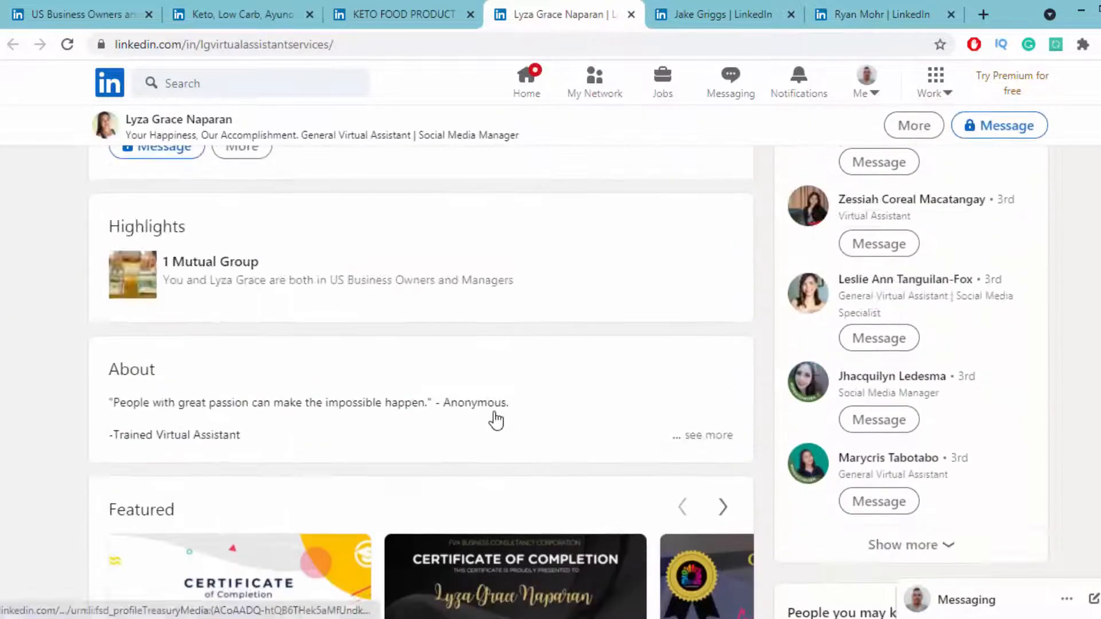
scroll("up", 3)
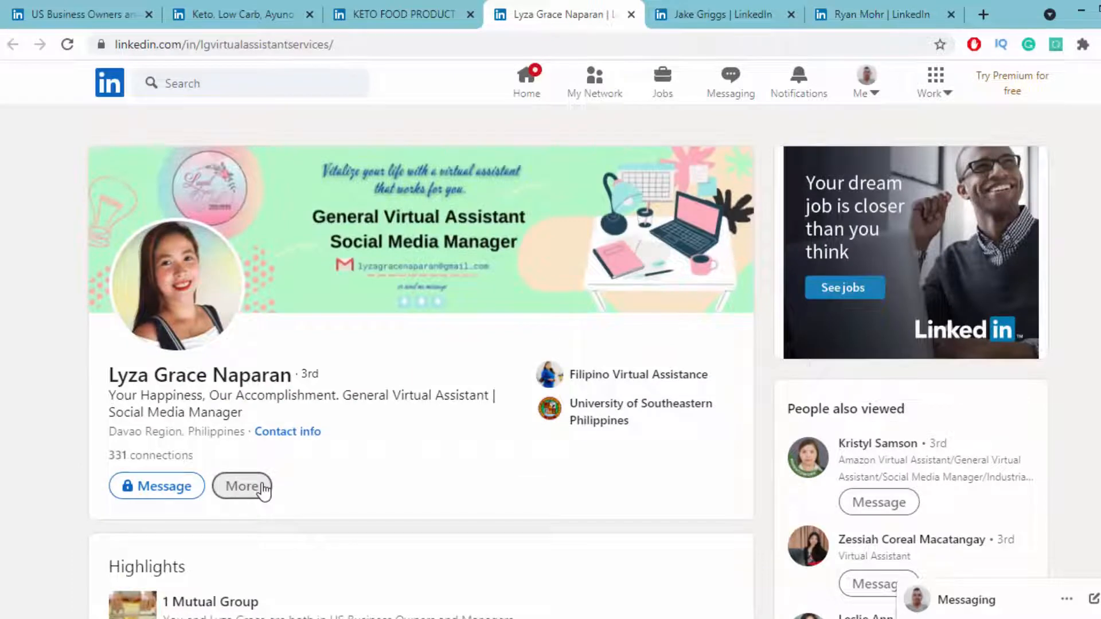
left_click(241, 485)
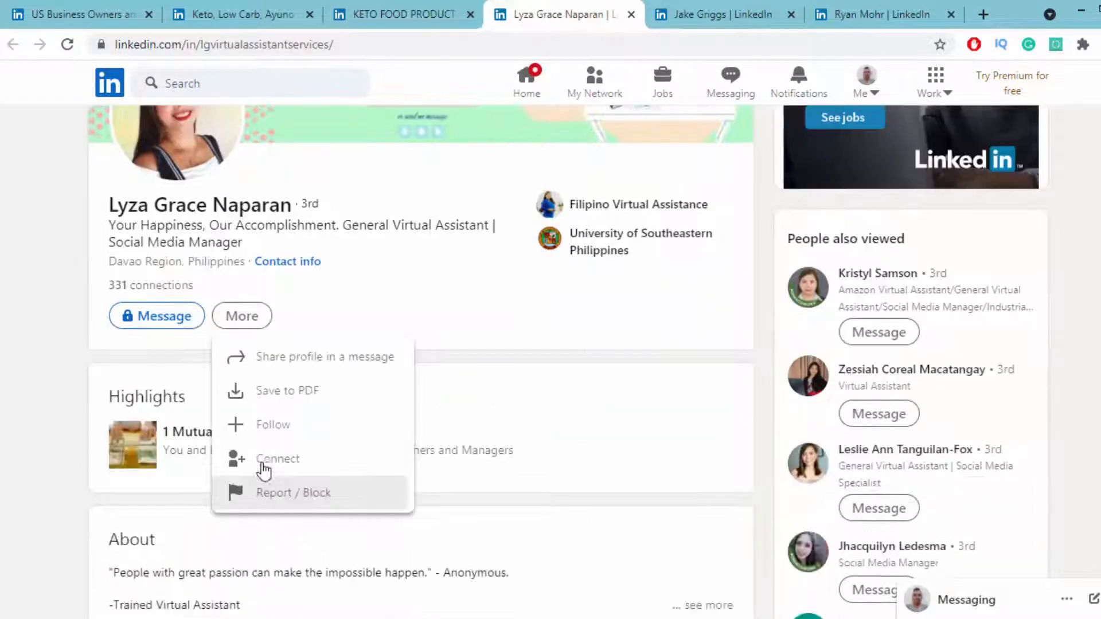
mouse_move(274, 467)
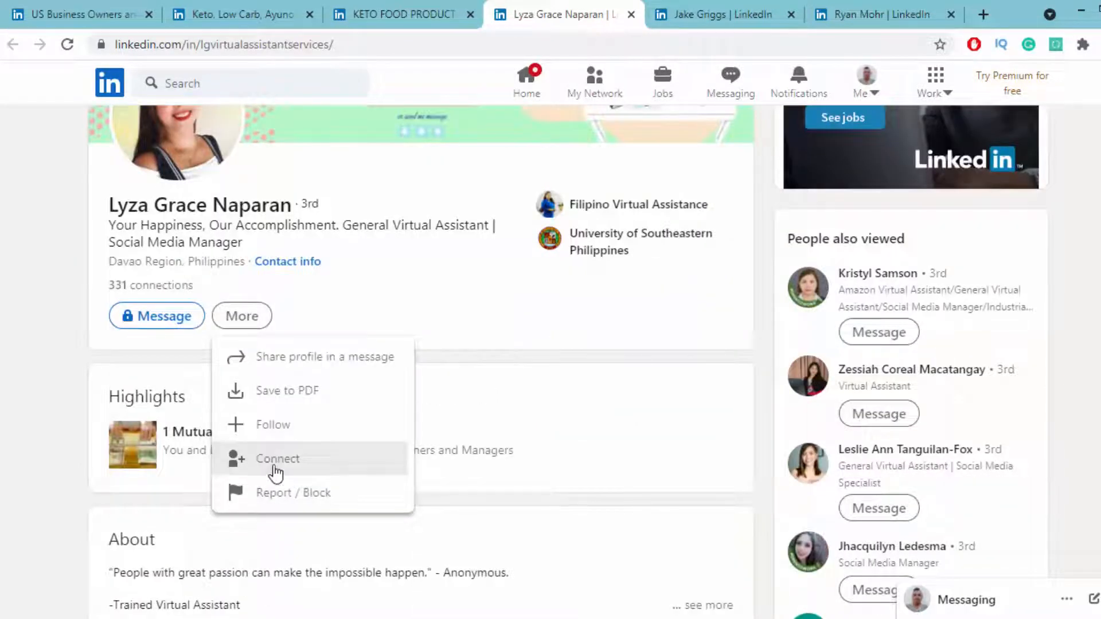
left_click(278, 459)
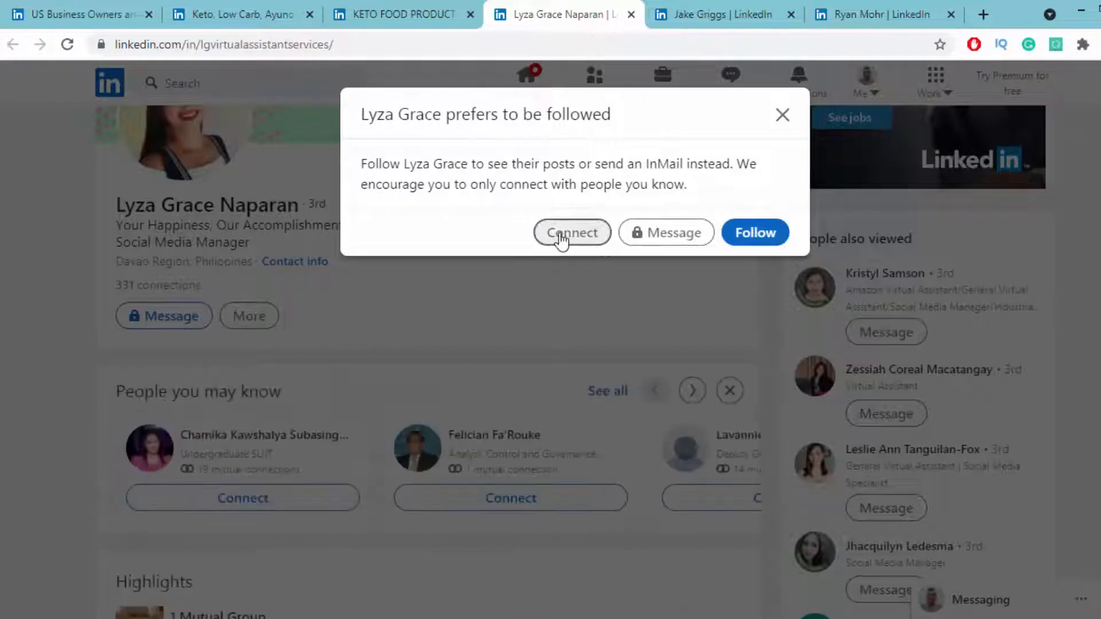
left_click(572, 233)
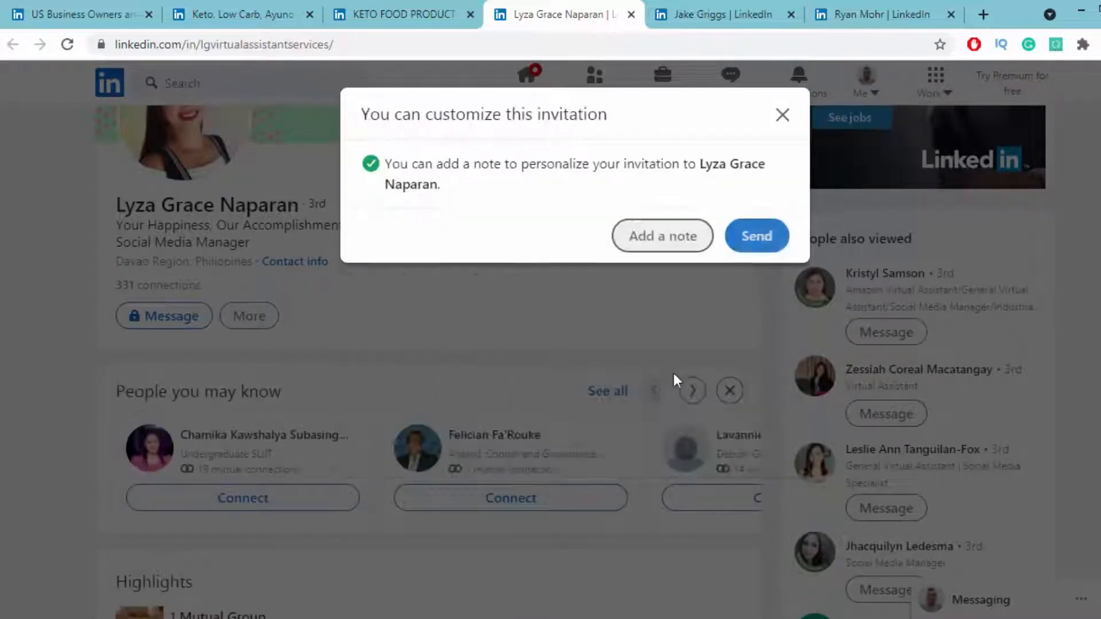
left_click(782, 115)
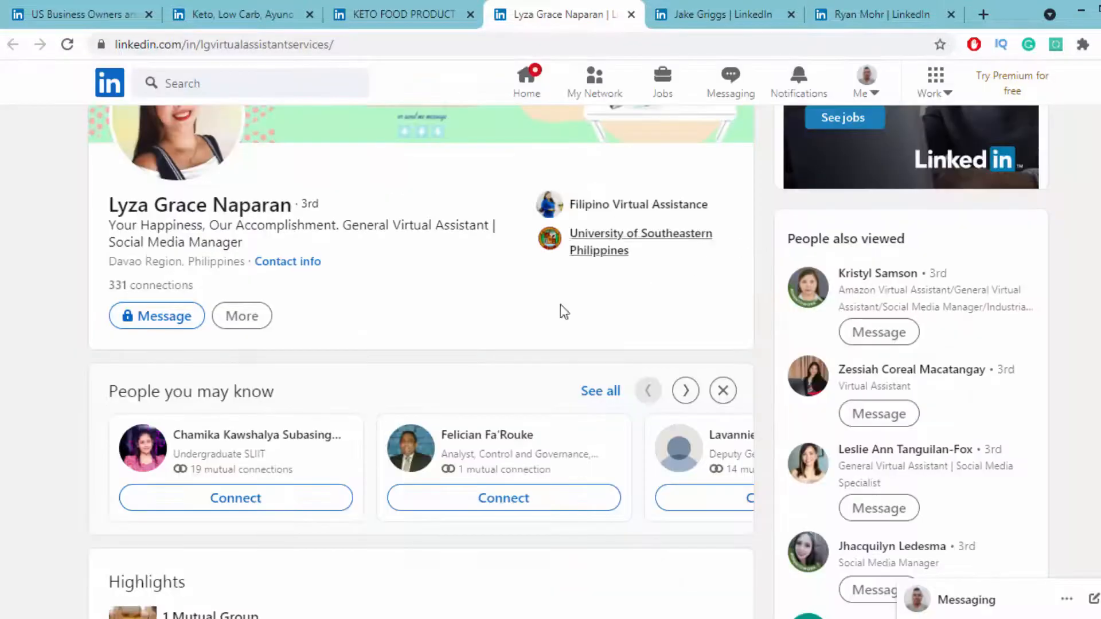
scroll("up", 3)
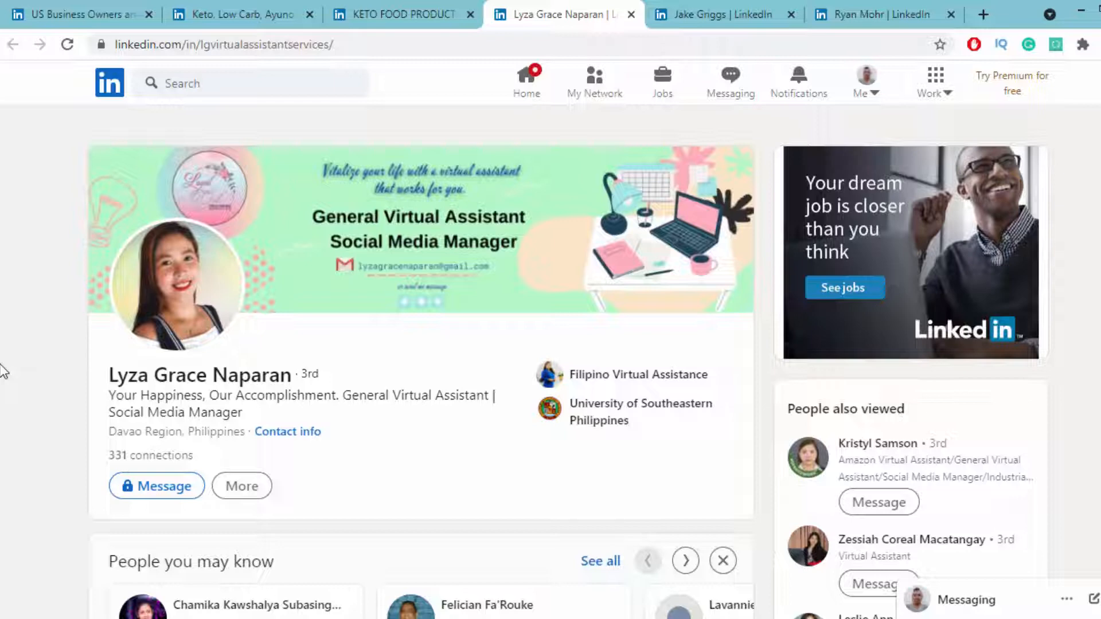
mouse_move(128, 112)
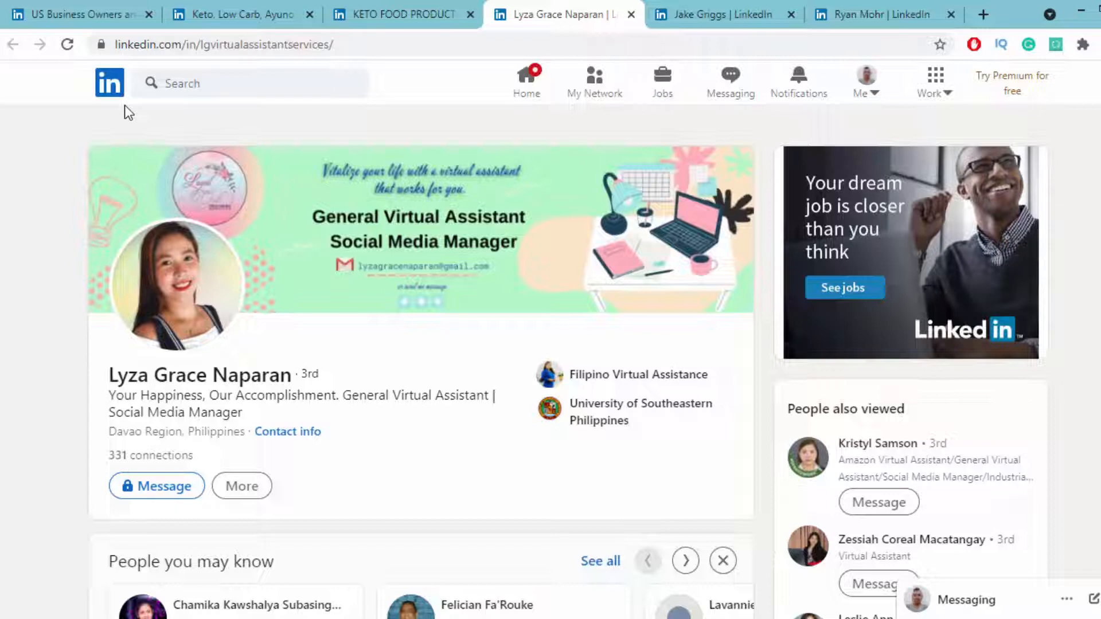
mouse_move(752, 90)
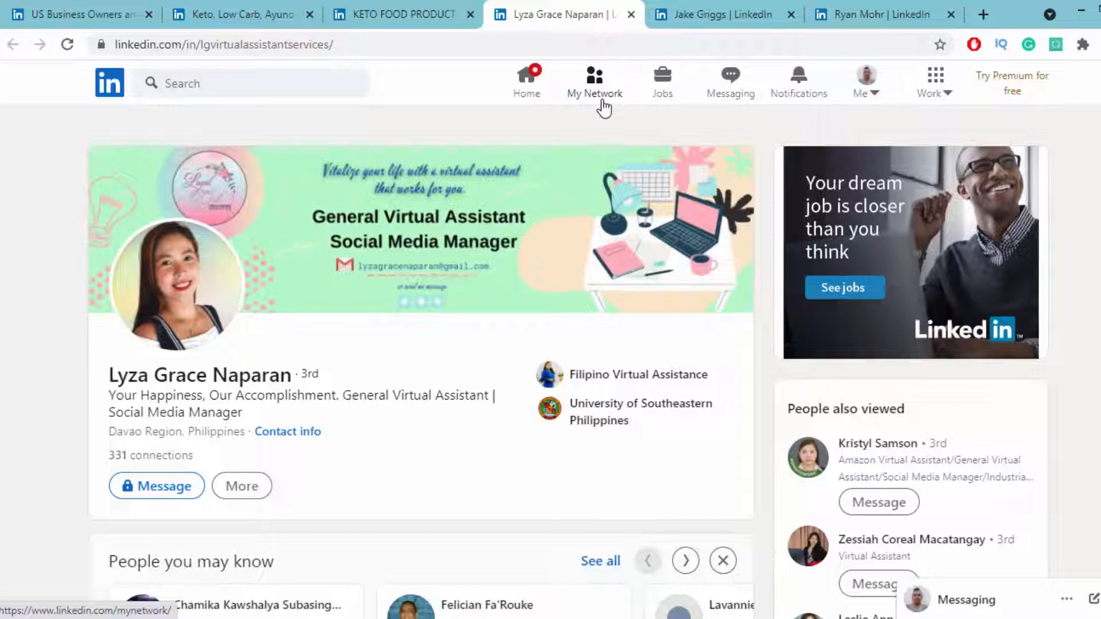
mouse_move(752, 122)
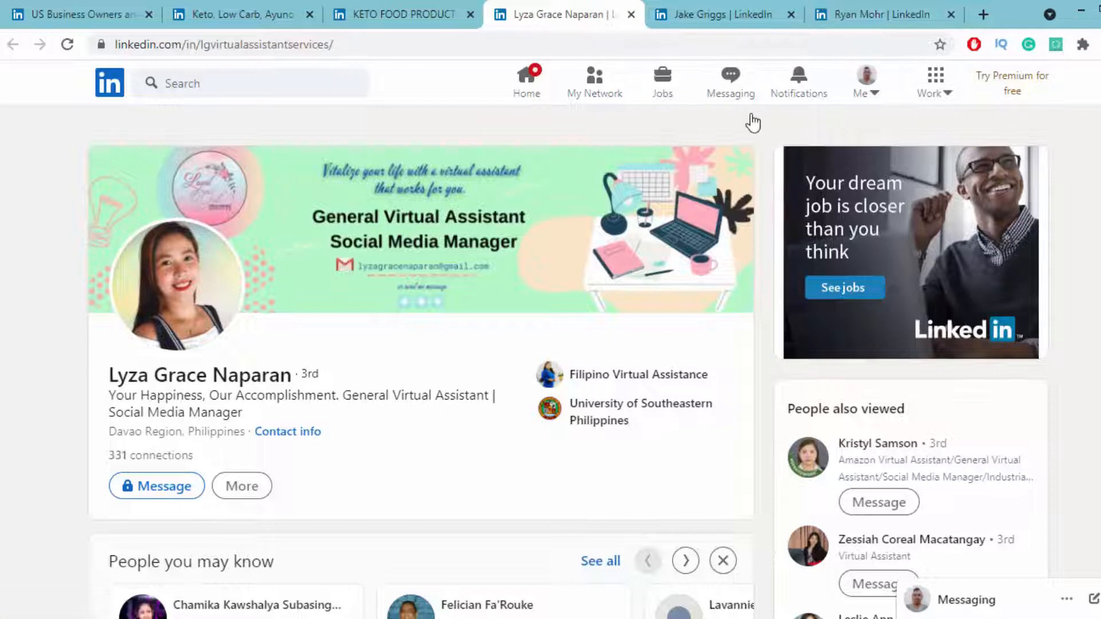
- Load the home feed with its posting options in the Keto, Low Carb, Ayuno Intermitente tab
left_click(239, 14)
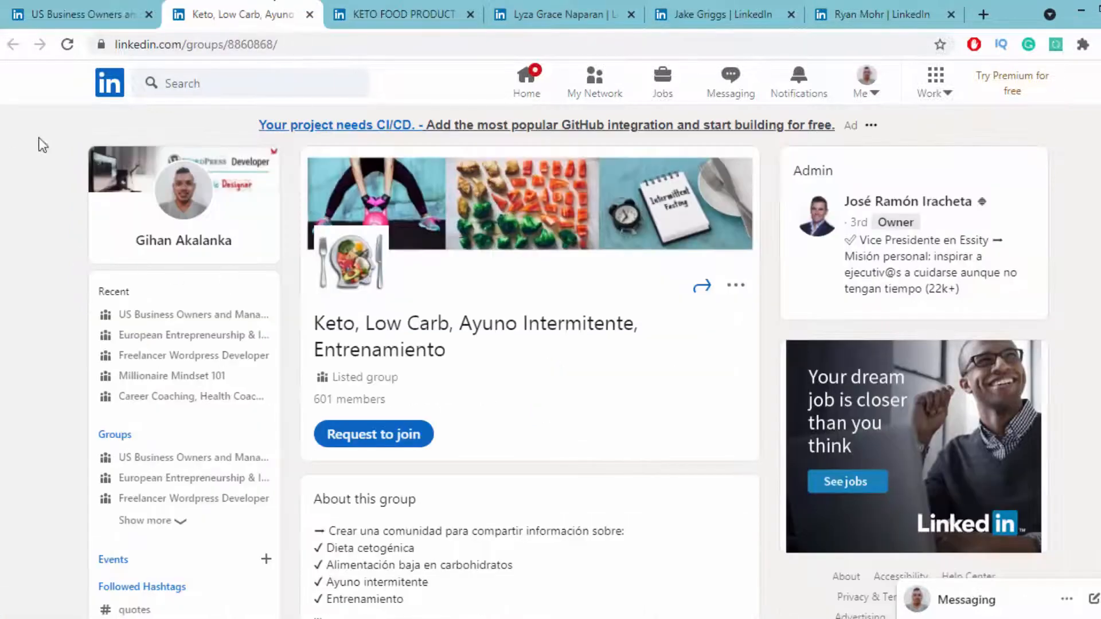
left_click(109, 82)
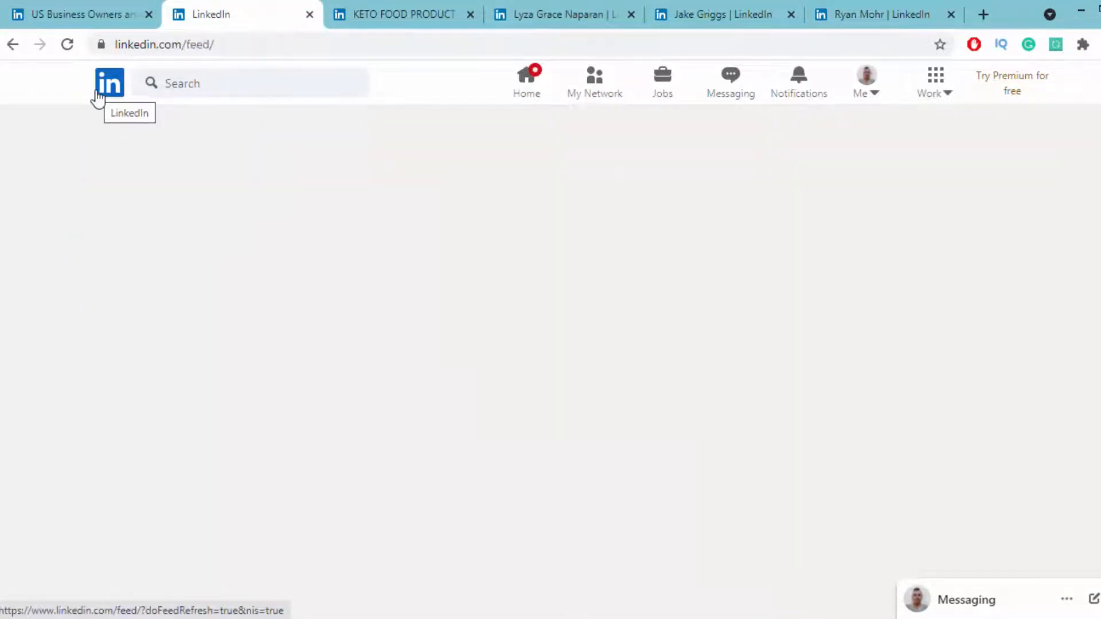
left_click(109, 82)
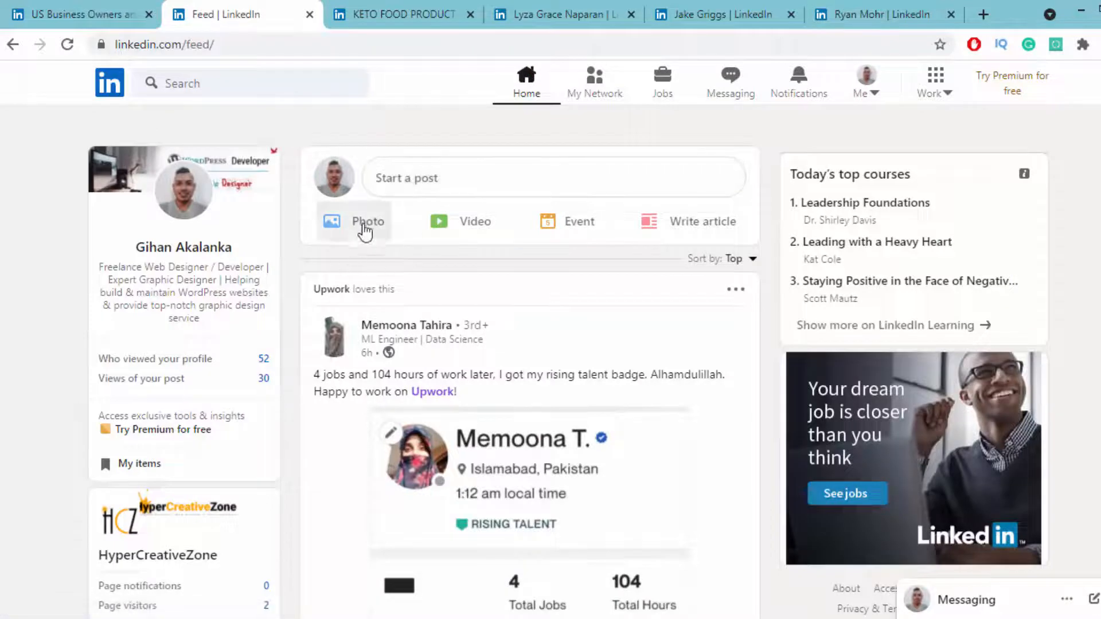
mouse_move(715, 221)
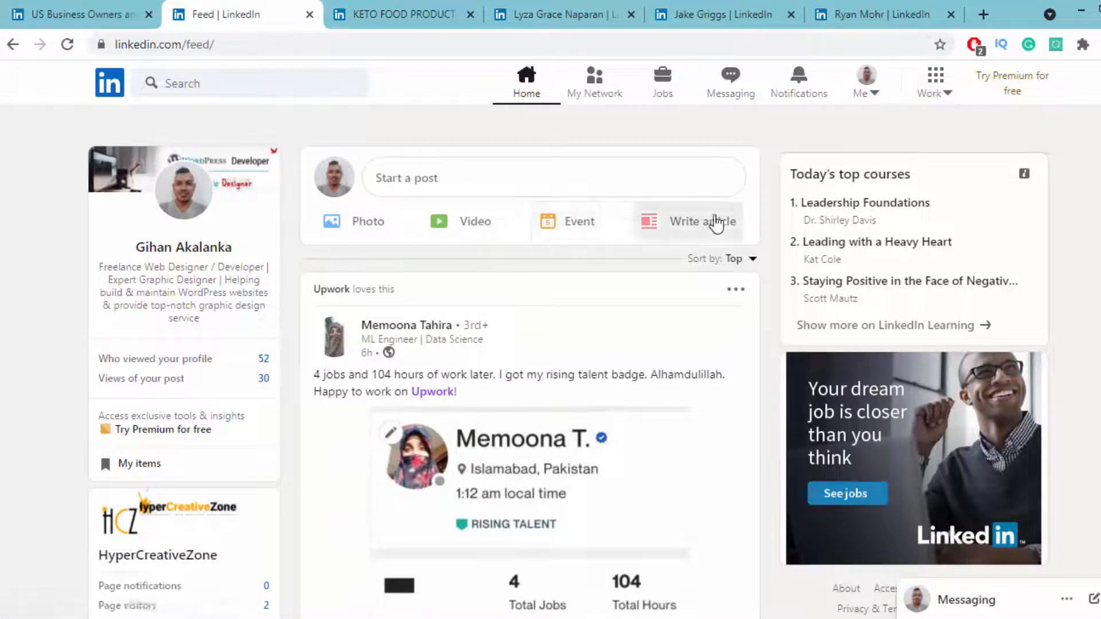
mouse_move(413, 246)
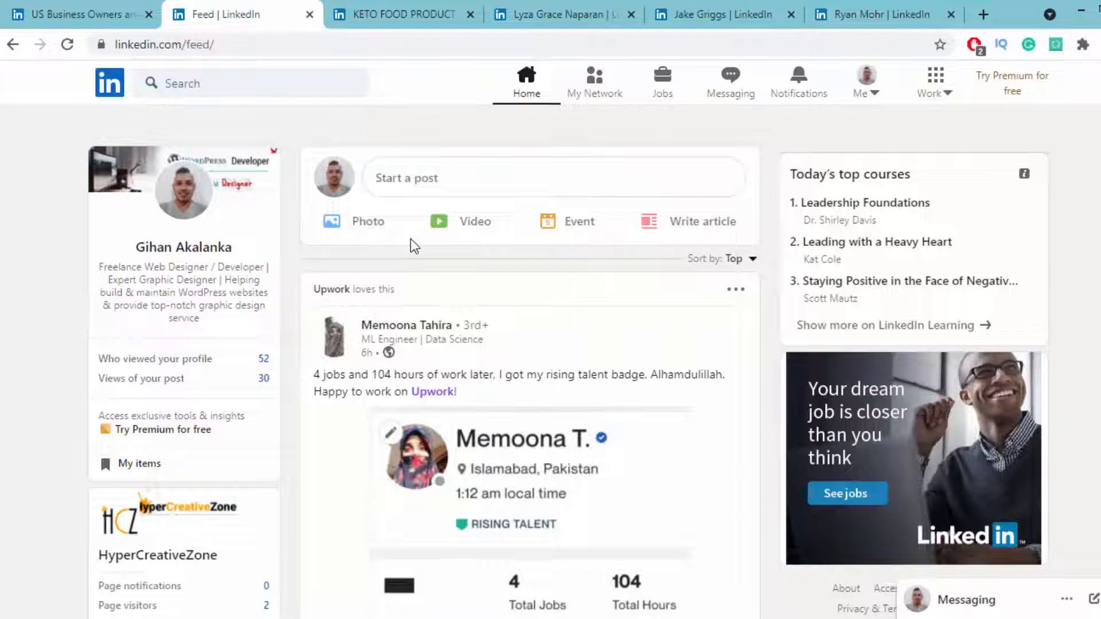
- Return to the US Business Owners and Managers tab and look through its members
left_click(77, 14)
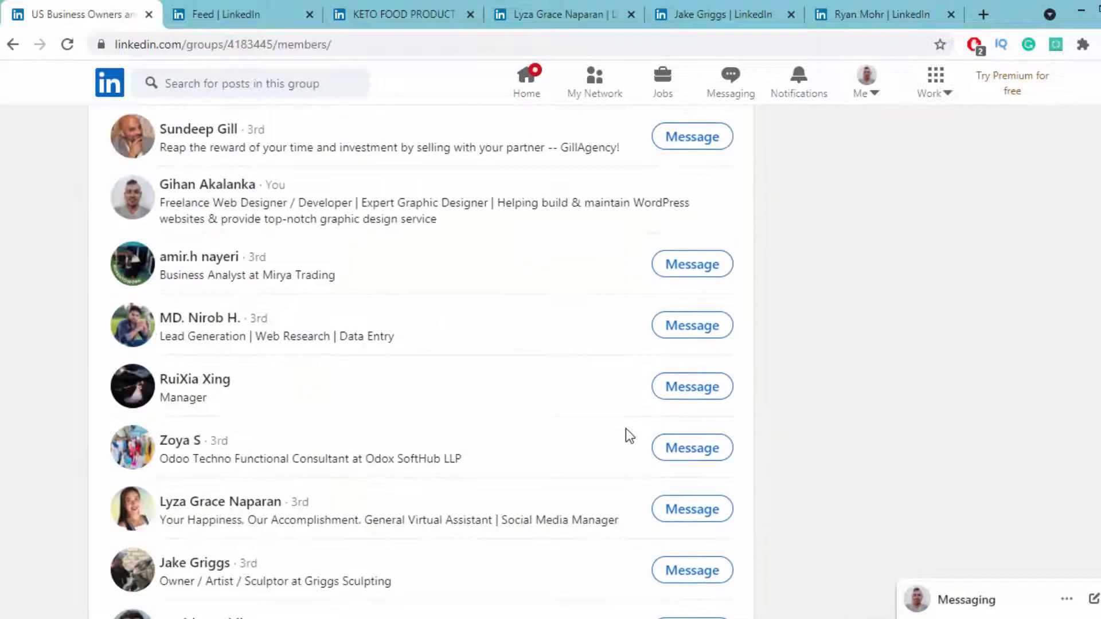
scroll("down", 3)
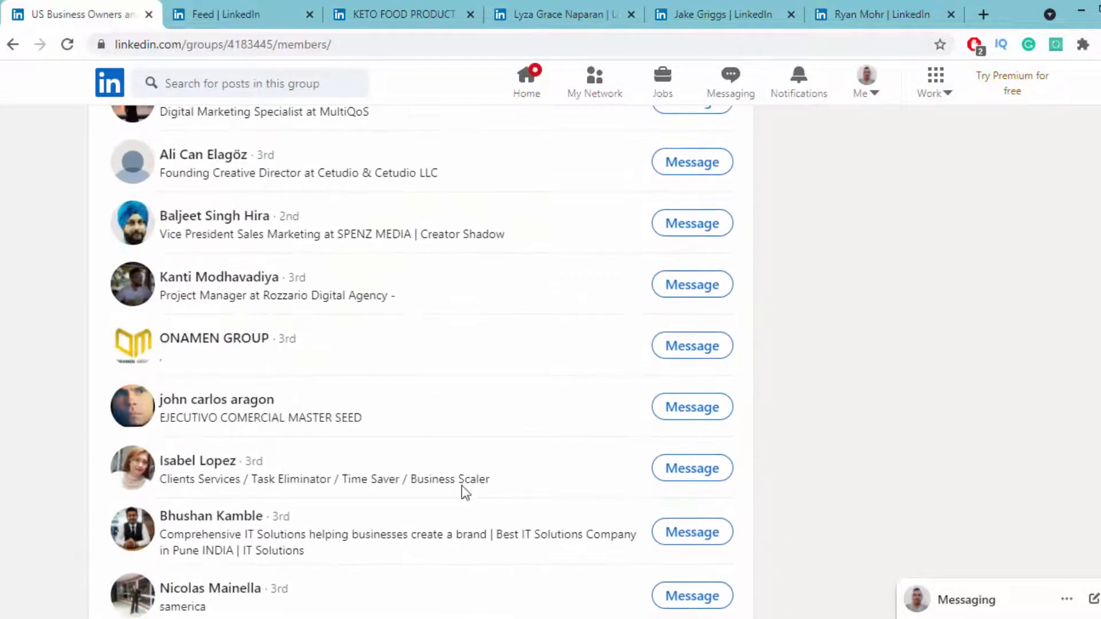
mouse_move(509, 510)
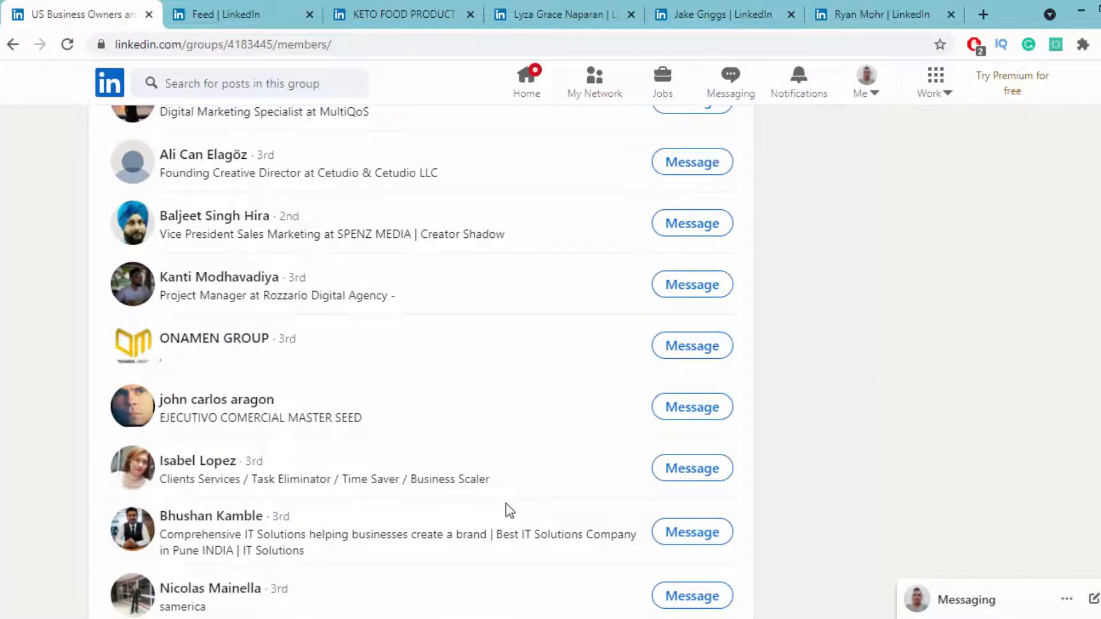
scroll("up", 3)
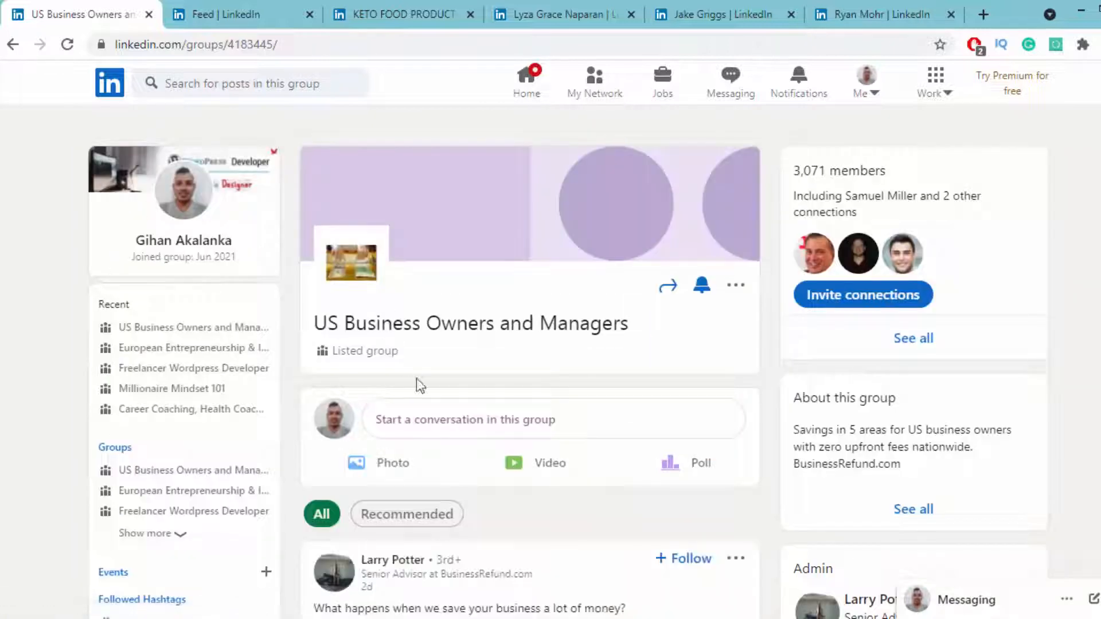
mouse_move(294, 475)
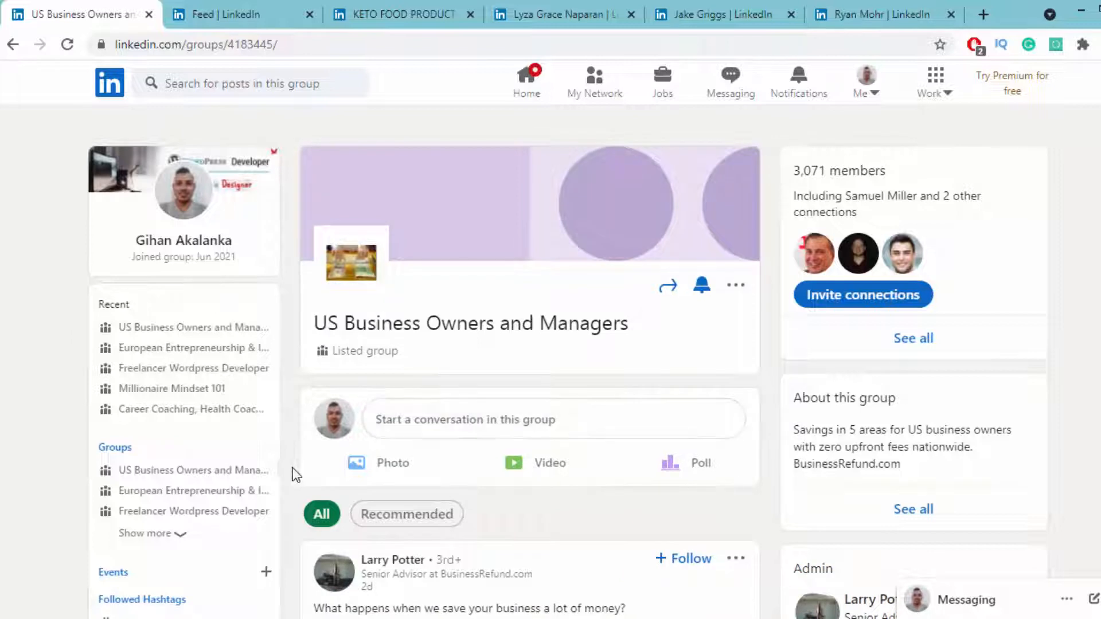
mouse_move(313, 475)
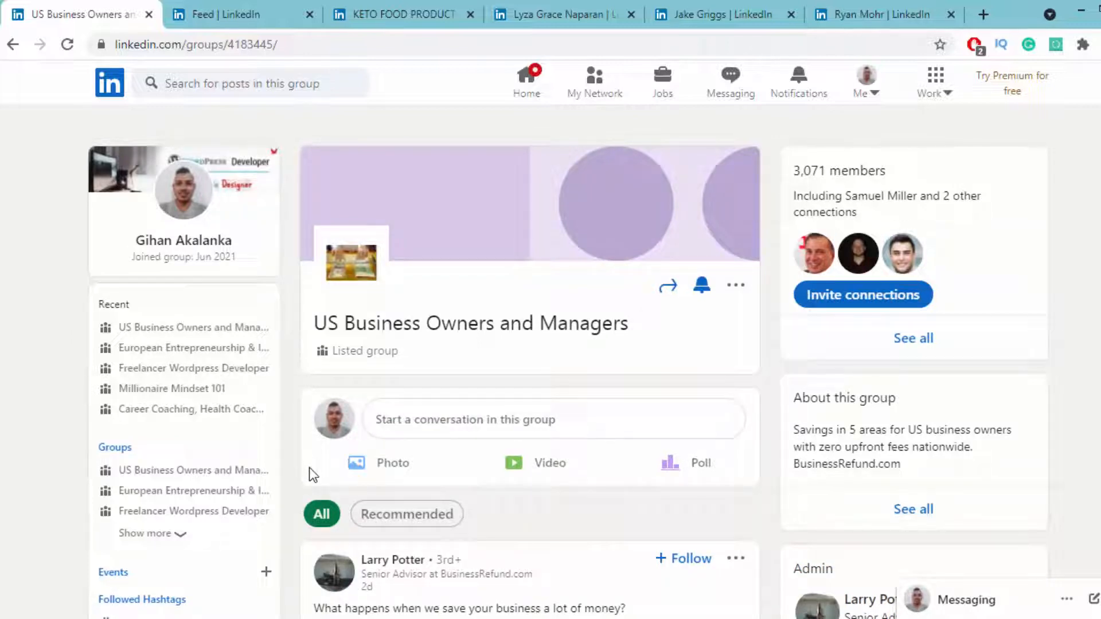
mouse_move(297, 486)
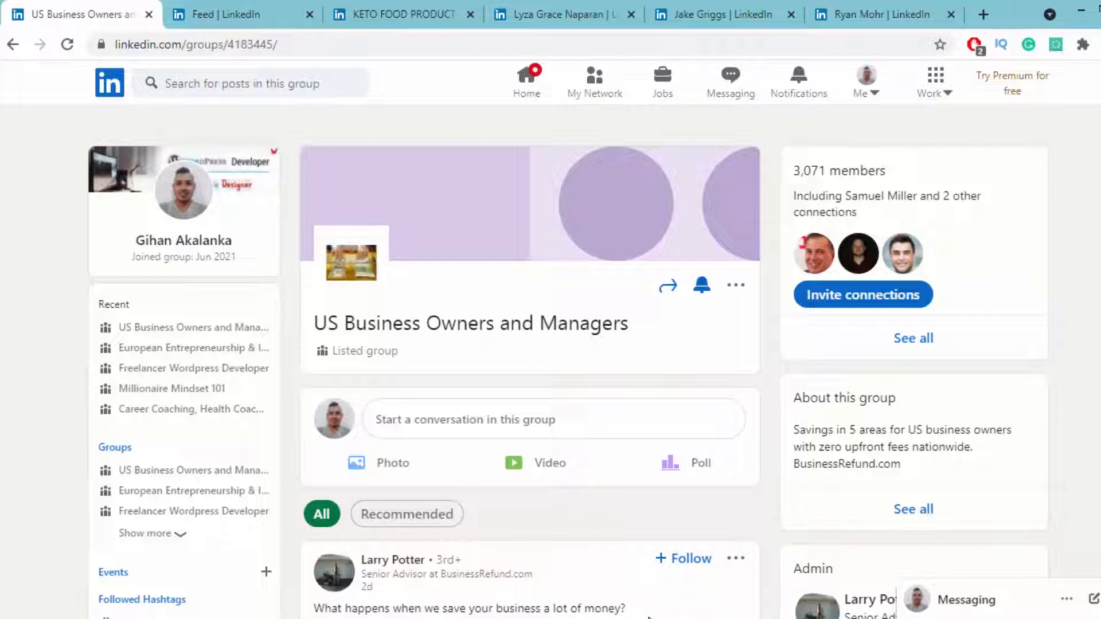
- Bring the home feed tab to the front, leaving the group page in the first tab
left_click(225, 14)
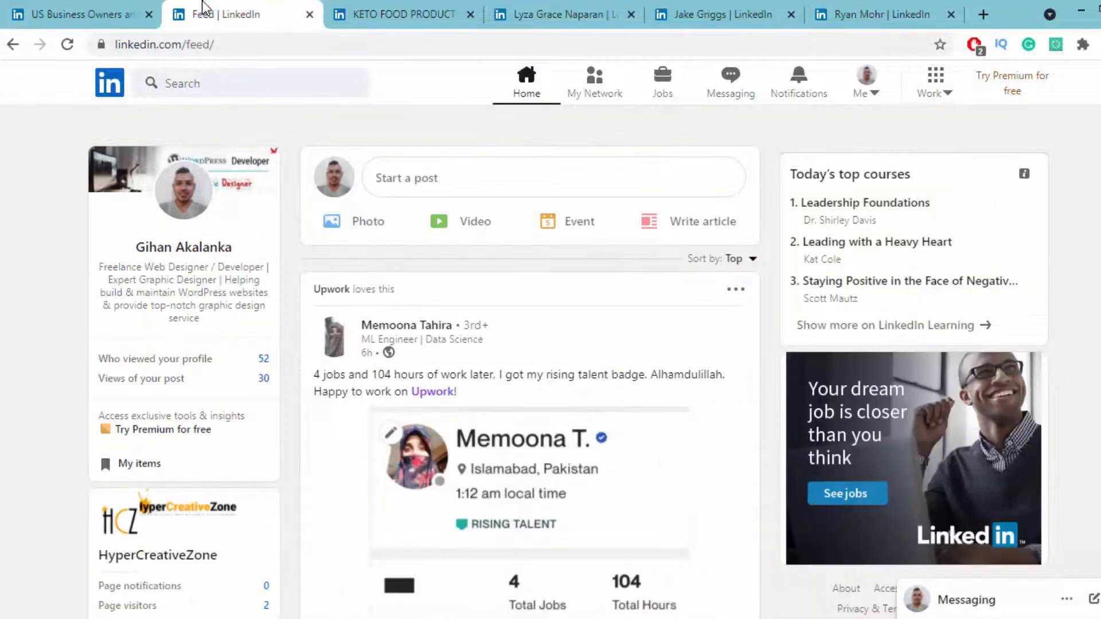
mouse_move(185, 272)
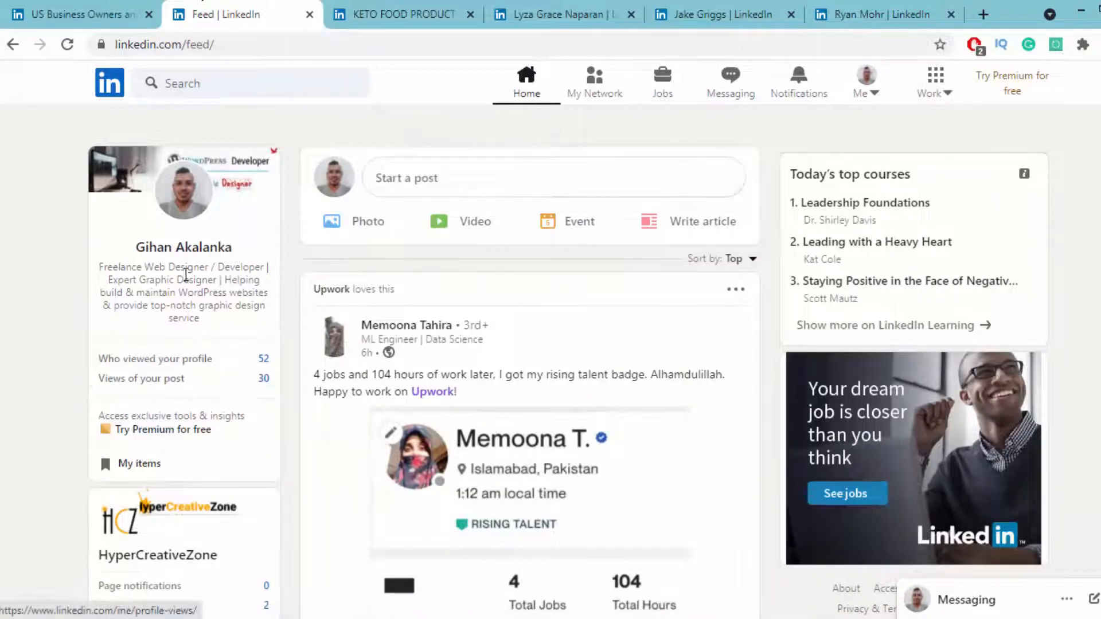